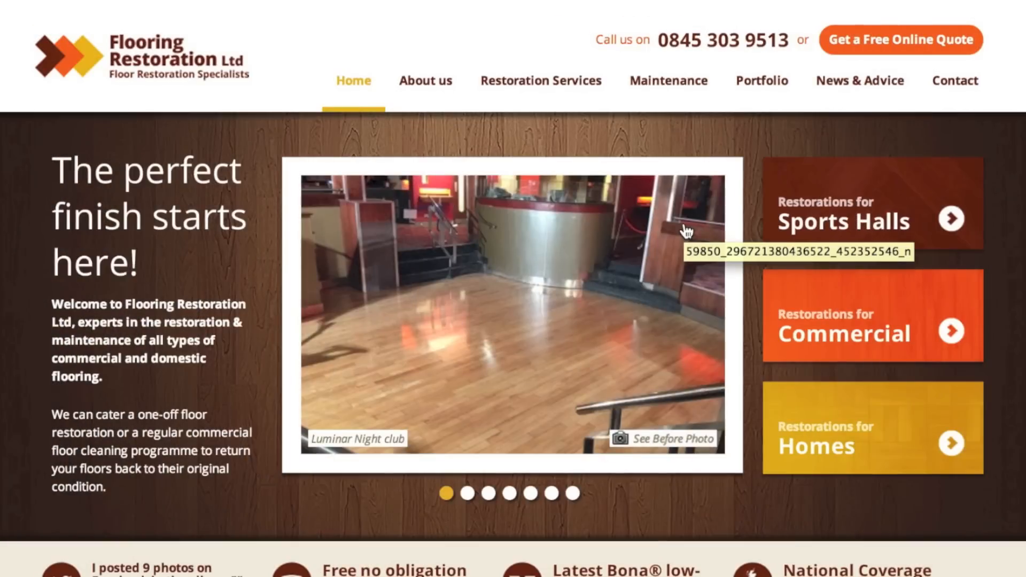
mouse_move(751, 152)
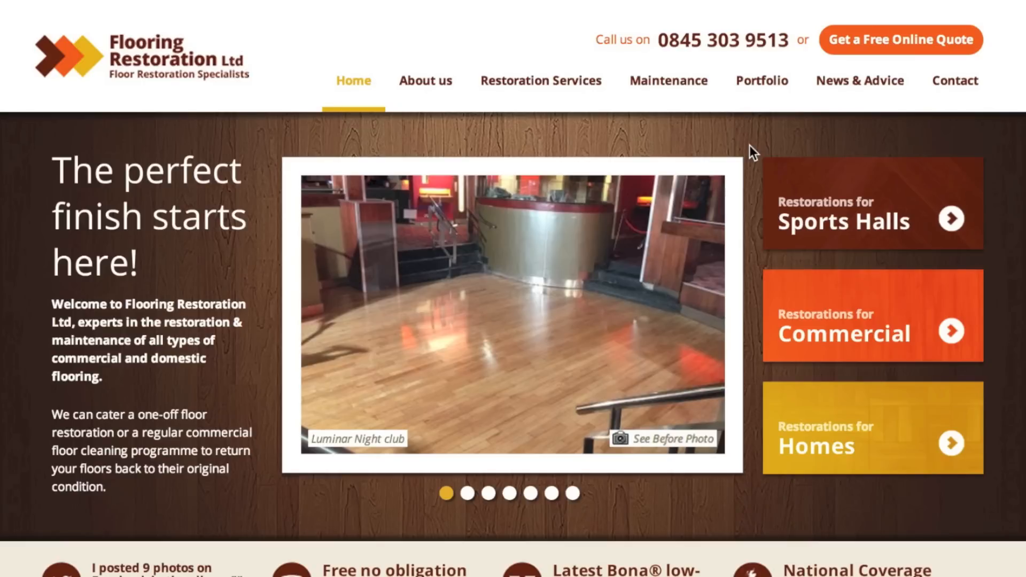
mouse_move(761, 147)
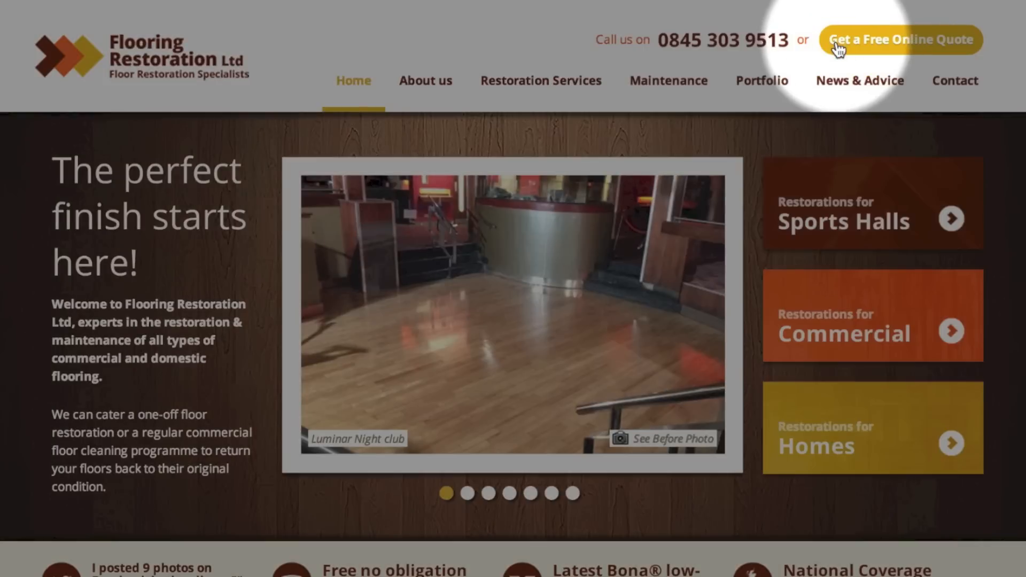
mouse_move(916, 53)
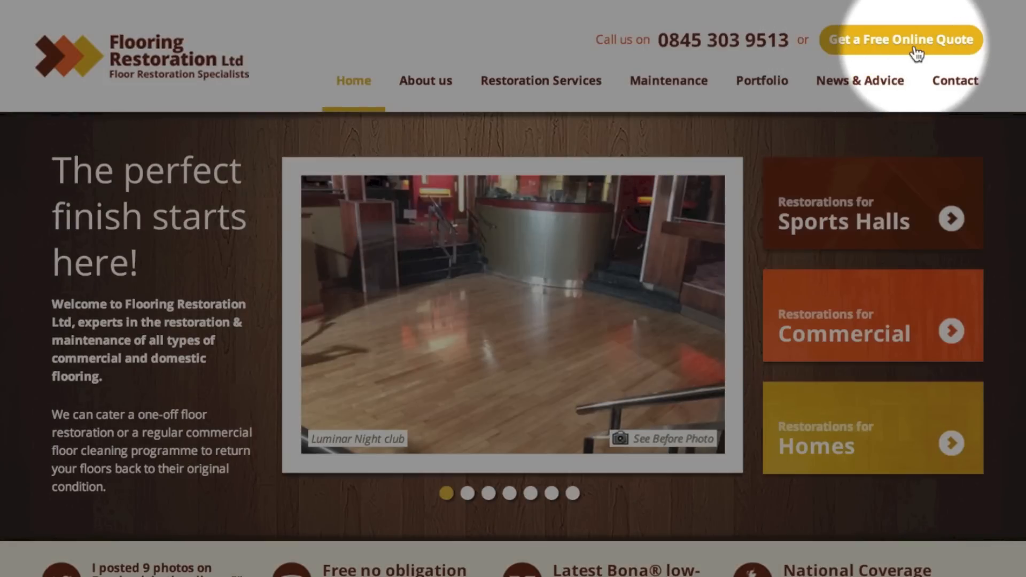
Open the 'Get a Free Online Quote' popup from the Flooring Restoration home page.
click(900, 41)
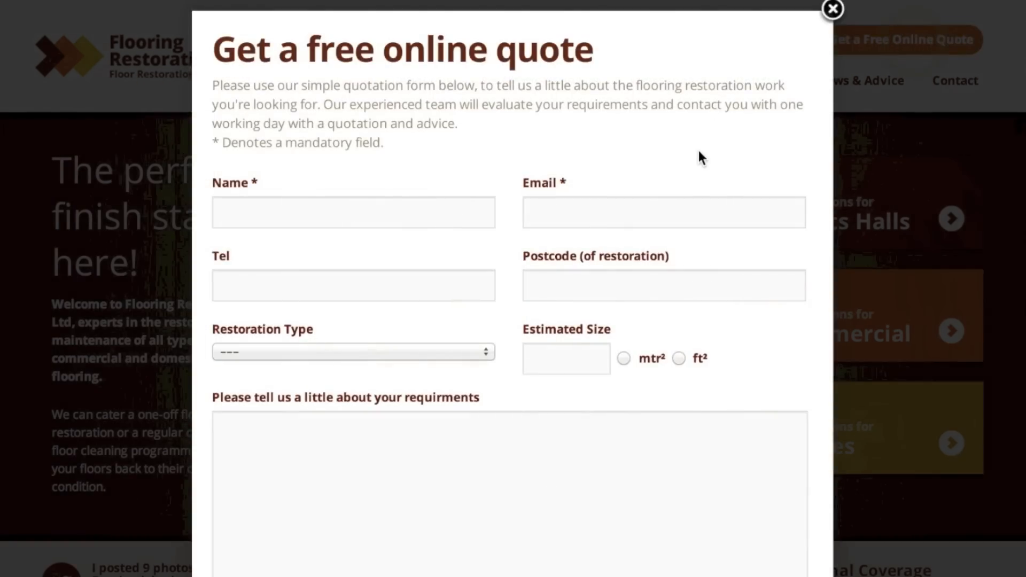
mouse_move(861, 230)
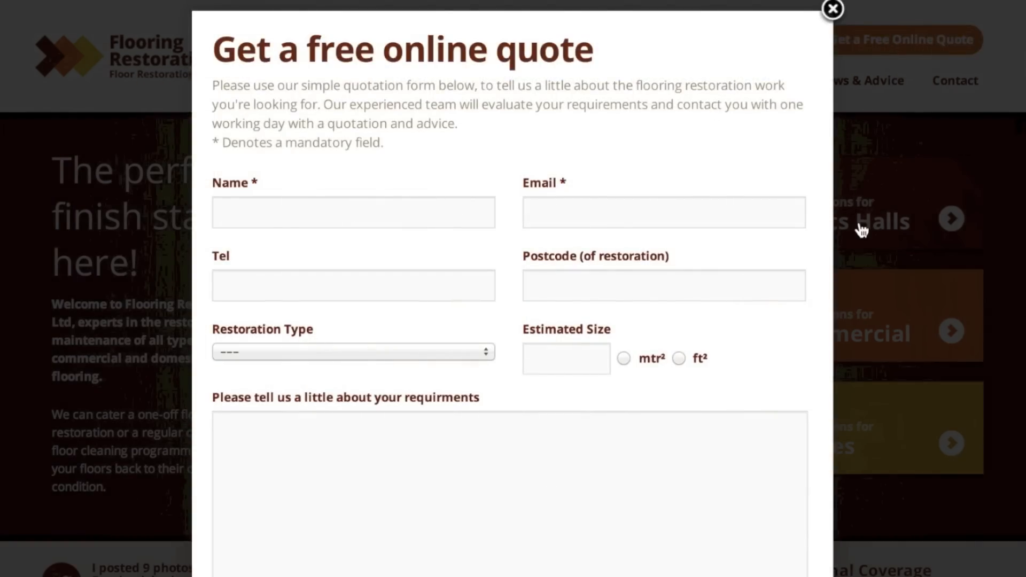
mouse_move(847, 230)
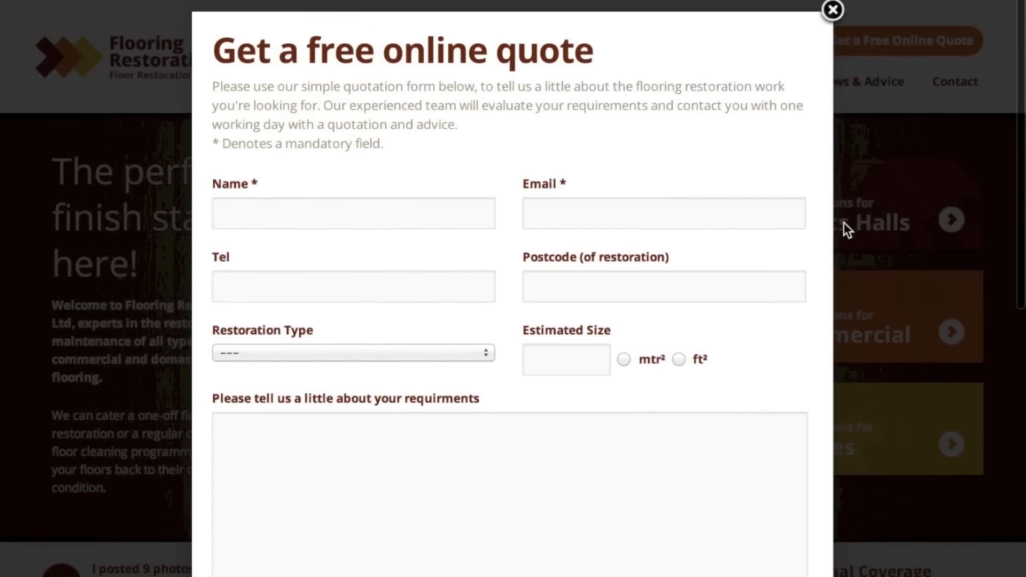
mouse_move(820, 225)
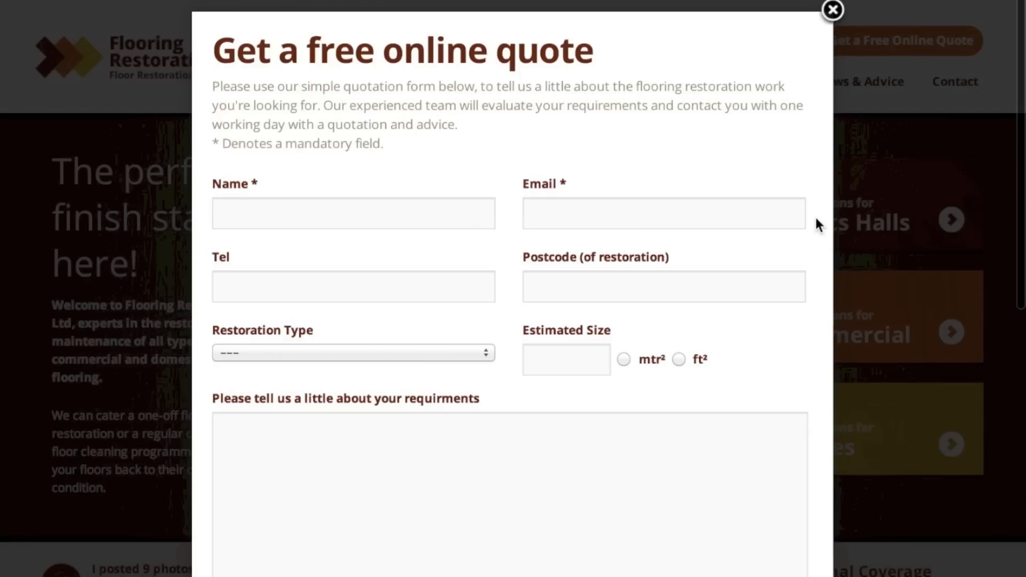
mouse_move(861, 70)
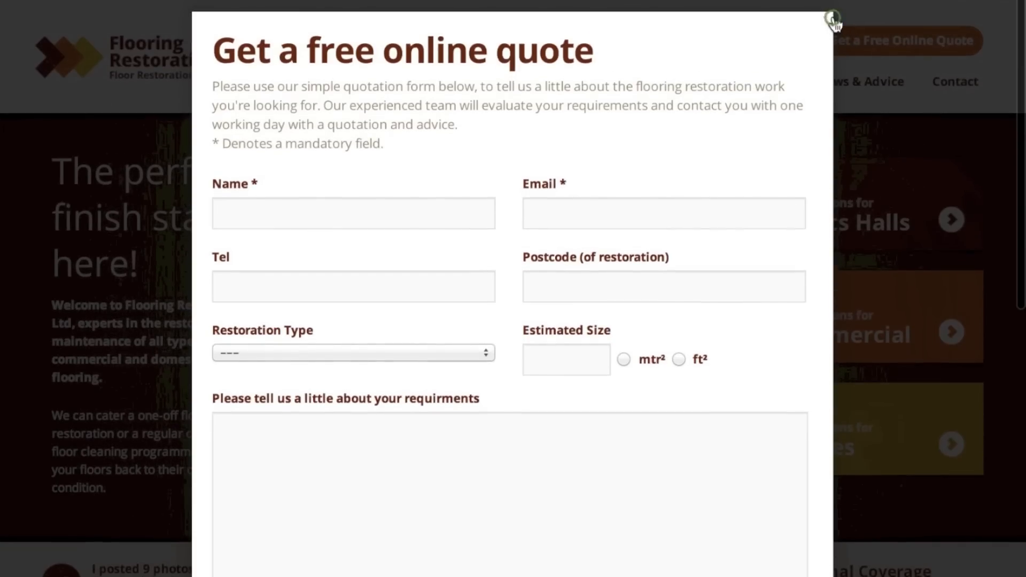
Close the quote popup with its top-right x button.
click(833, 18)
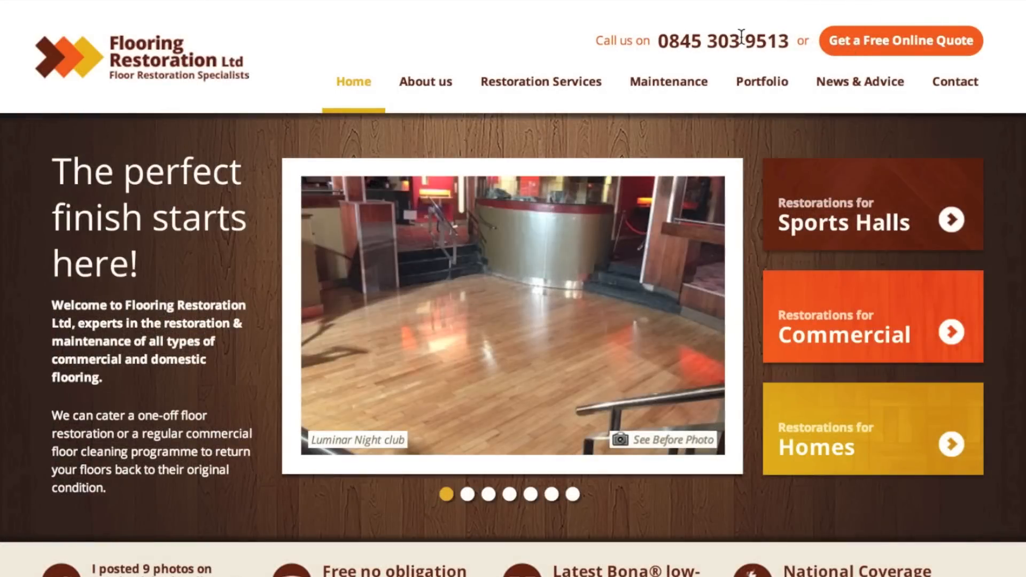
mouse_move(699, 59)
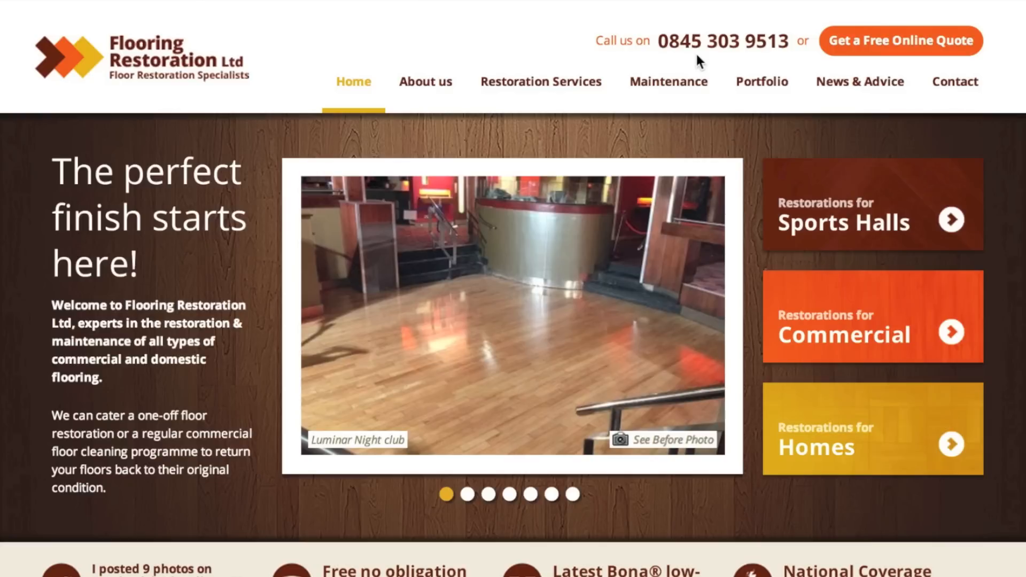
mouse_move(706, 56)
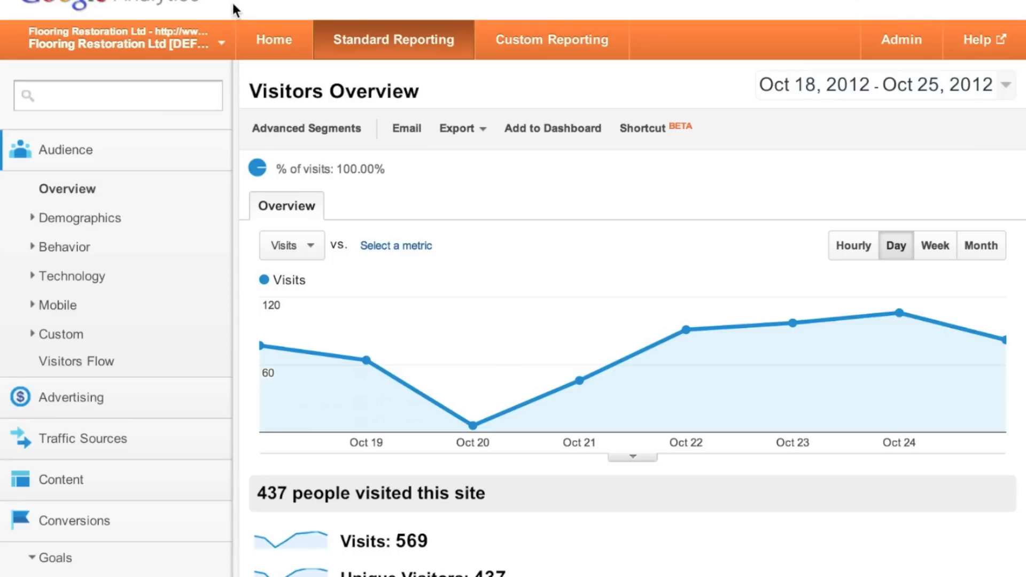
mouse_move(429, 107)
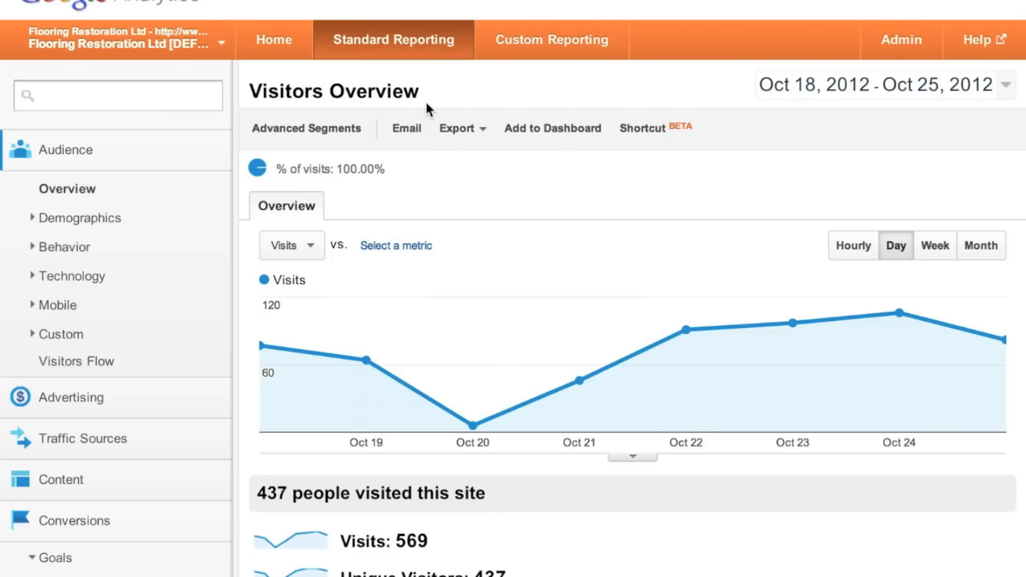
mouse_move(503, 199)
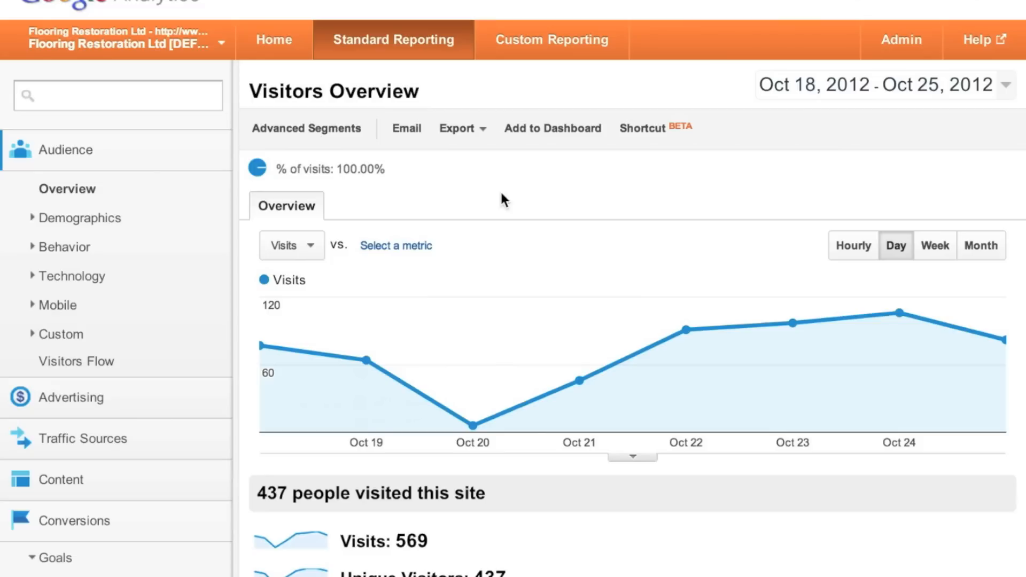
mouse_move(628, 202)
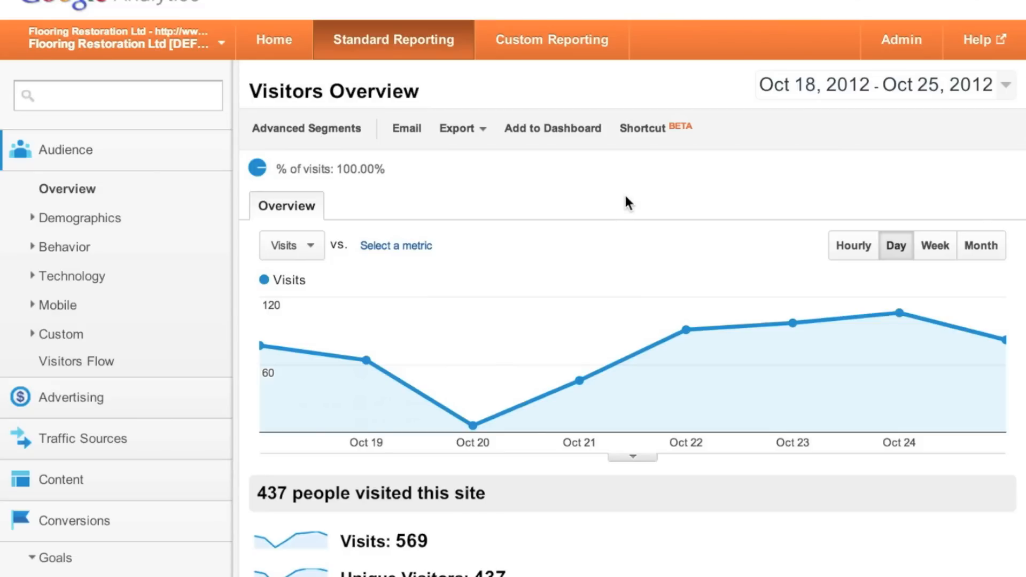
mouse_move(539, 195)
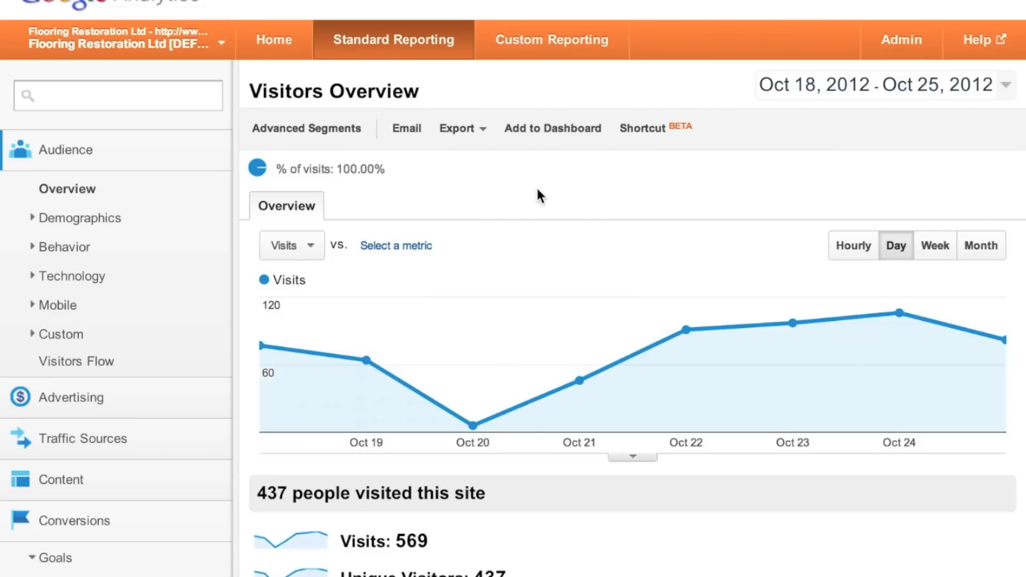
mouse_move(901, 40)
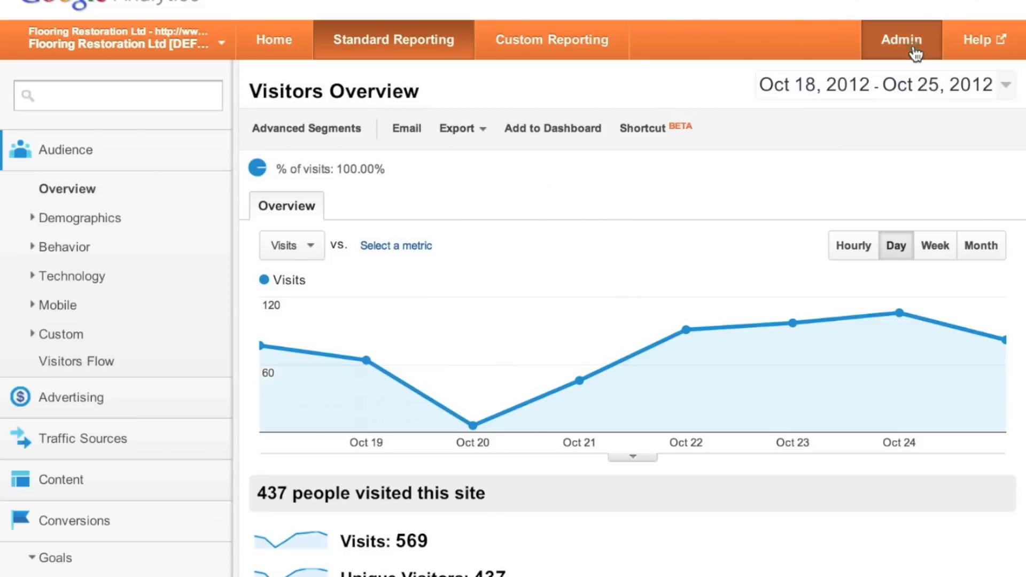
Go to Admin and choose the Flooring Restoration Ltd profile to see its goals.
click(901, 39)
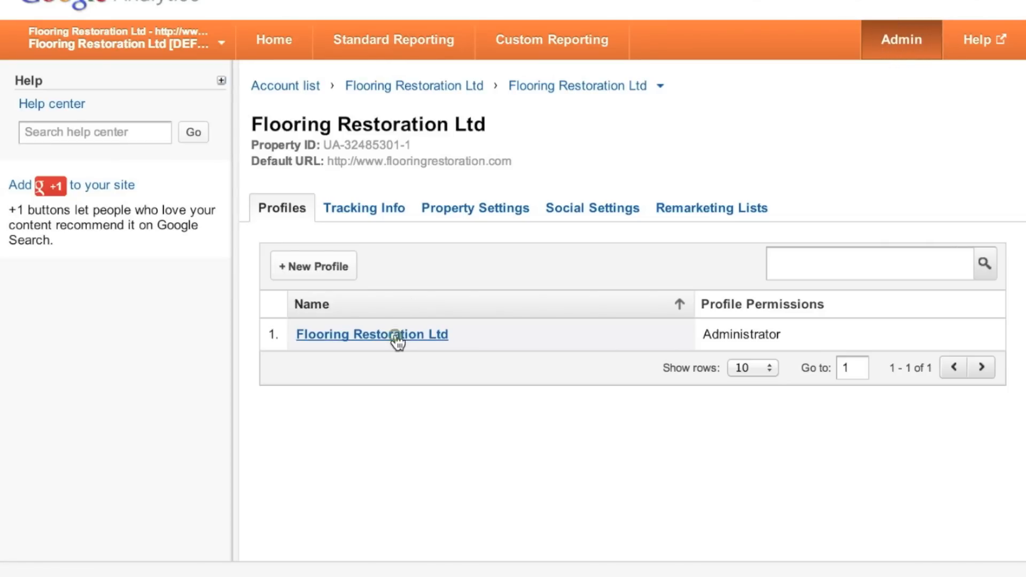
click(371, 335)
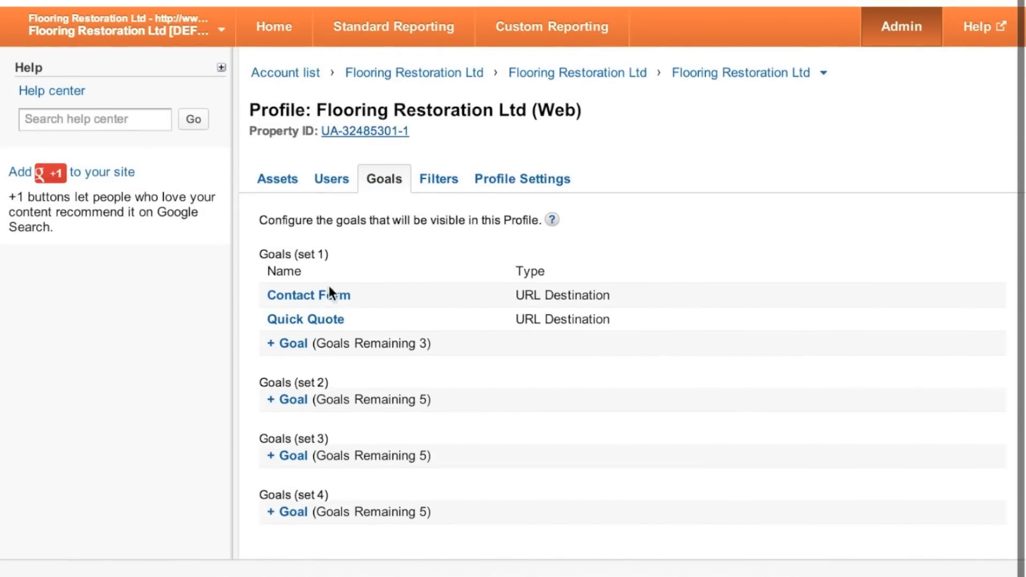
mouse_move(309, 295)
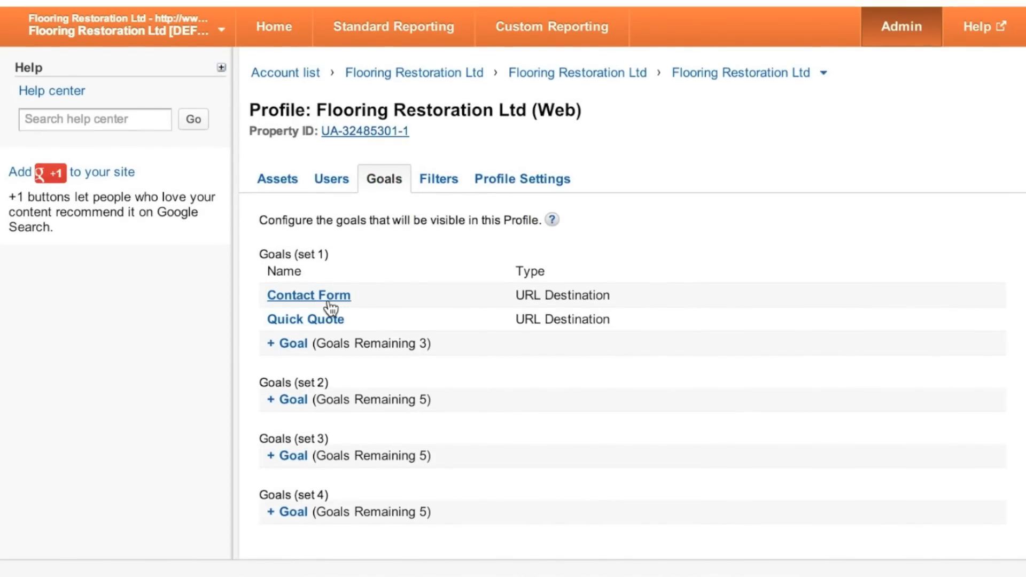
mouse_move(288, 343)
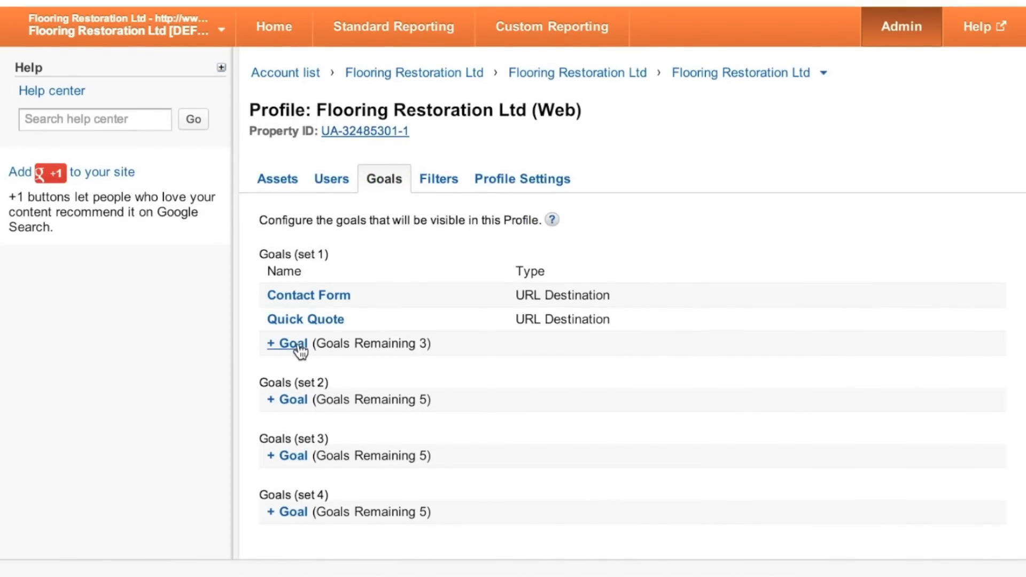
Add a new goal in set 1 named 'Quick Quote Form' with the URL Destination type.
click(287, 344)
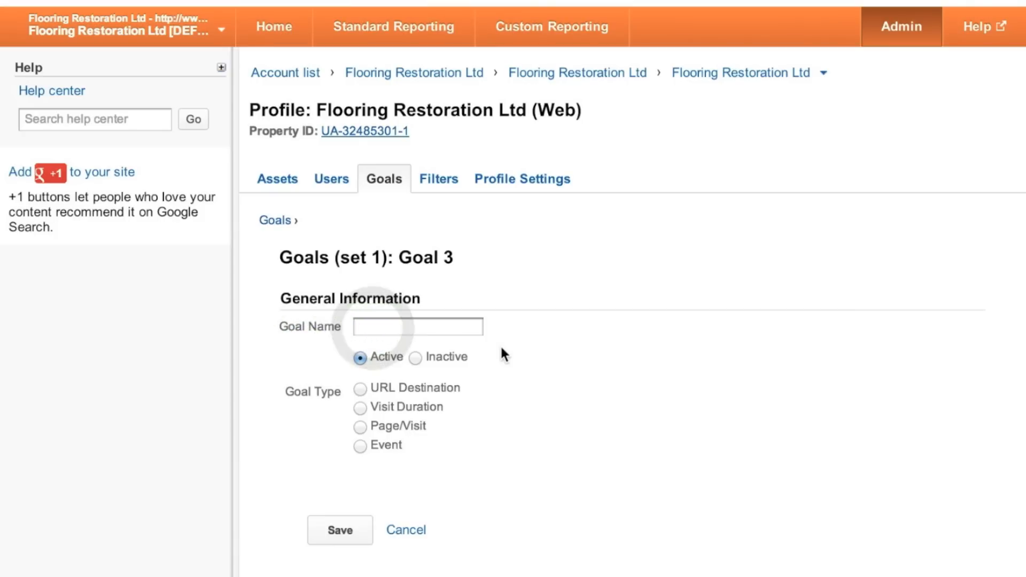
text(Quick)
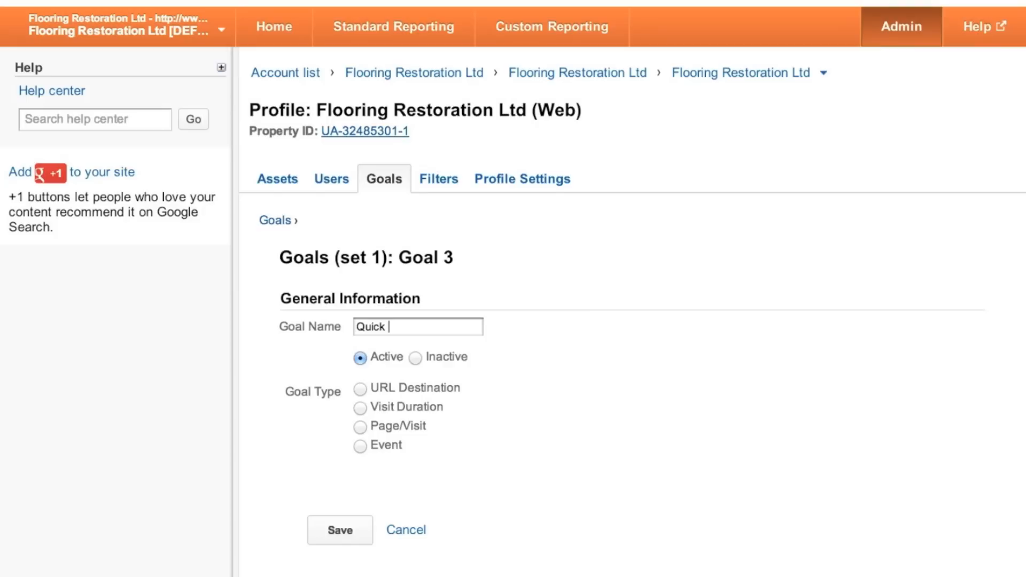
text(Quote Form)
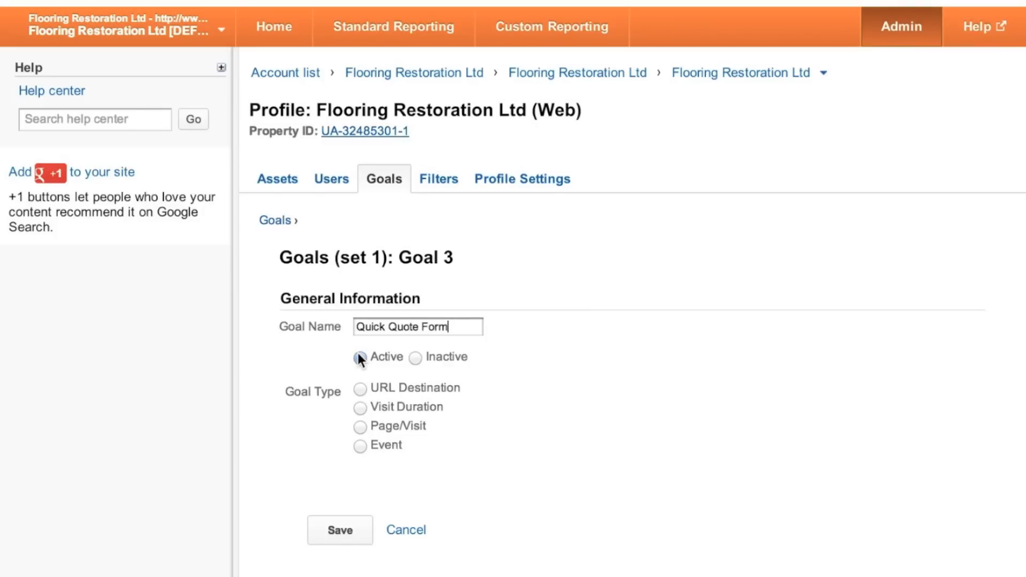
click(359, 388)
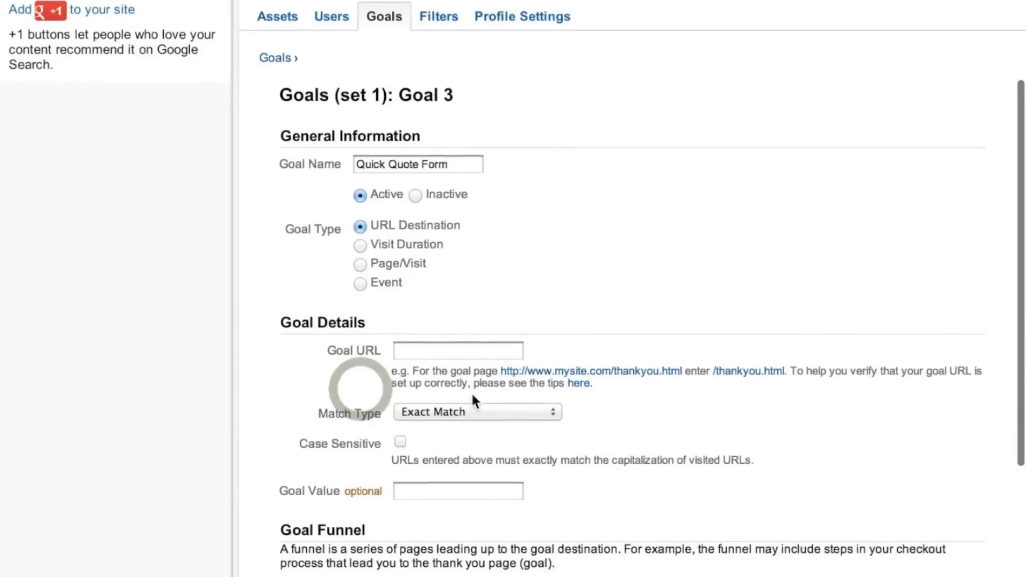
Enter /contact/quick-quote as Goal 3's destination URL.
scroll(down, 3)
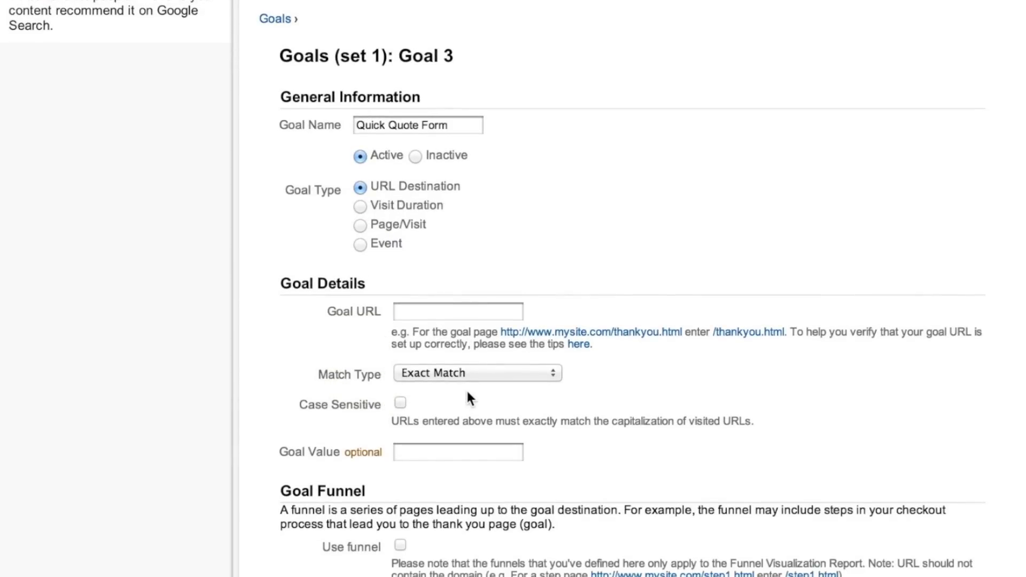
mouse_move(420, 346)
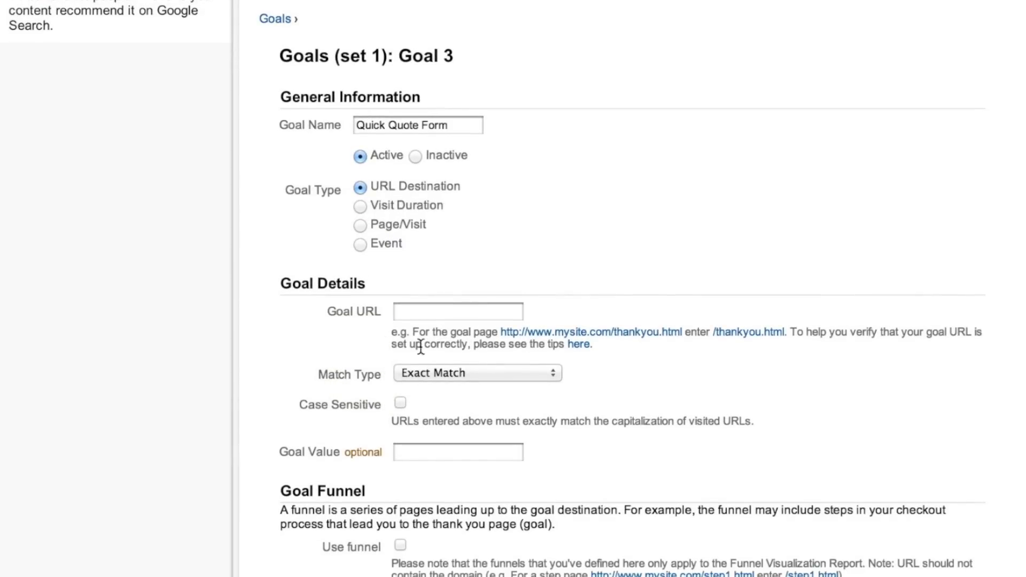
click(458, 311)
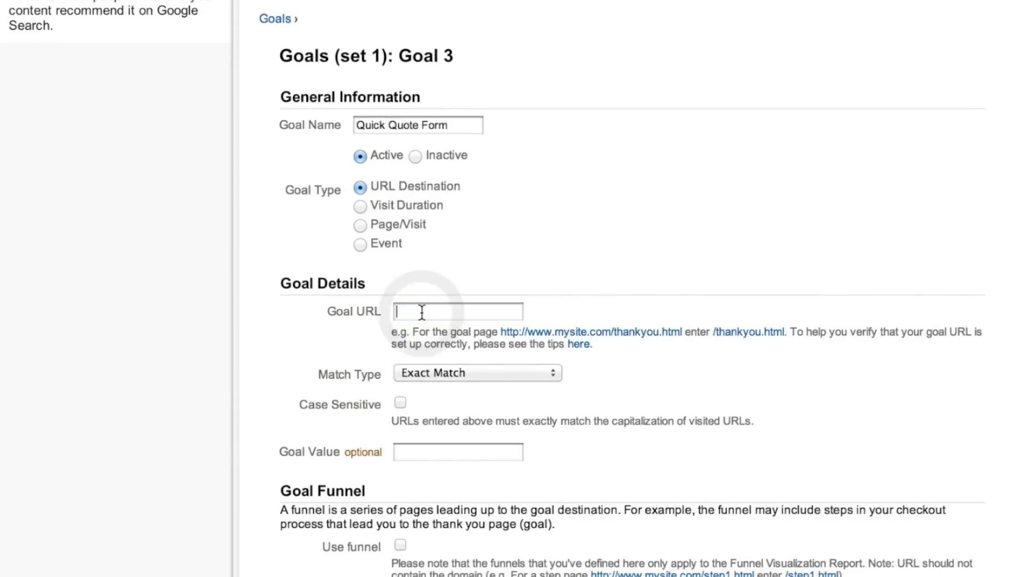
text(/)
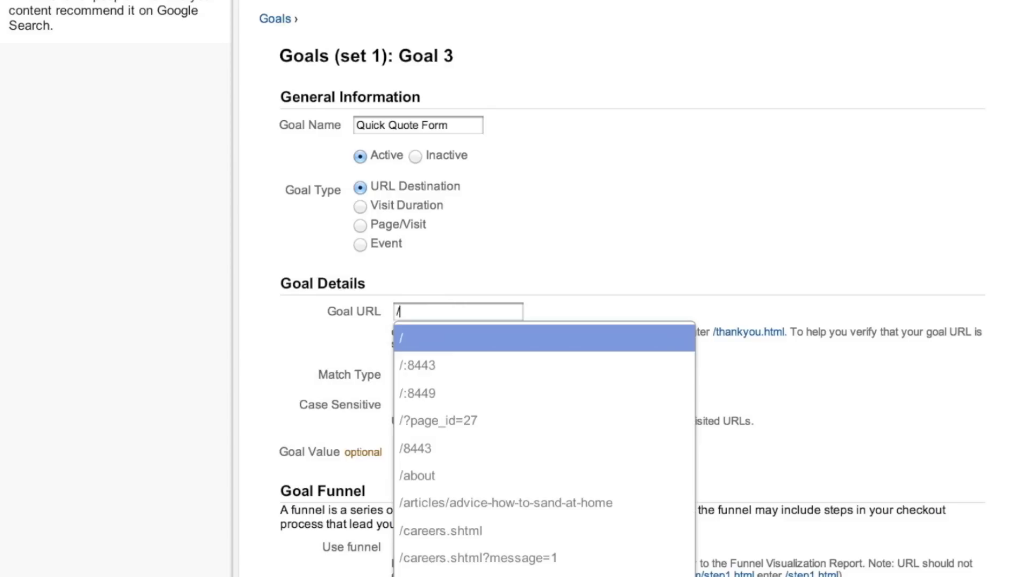
text(c)
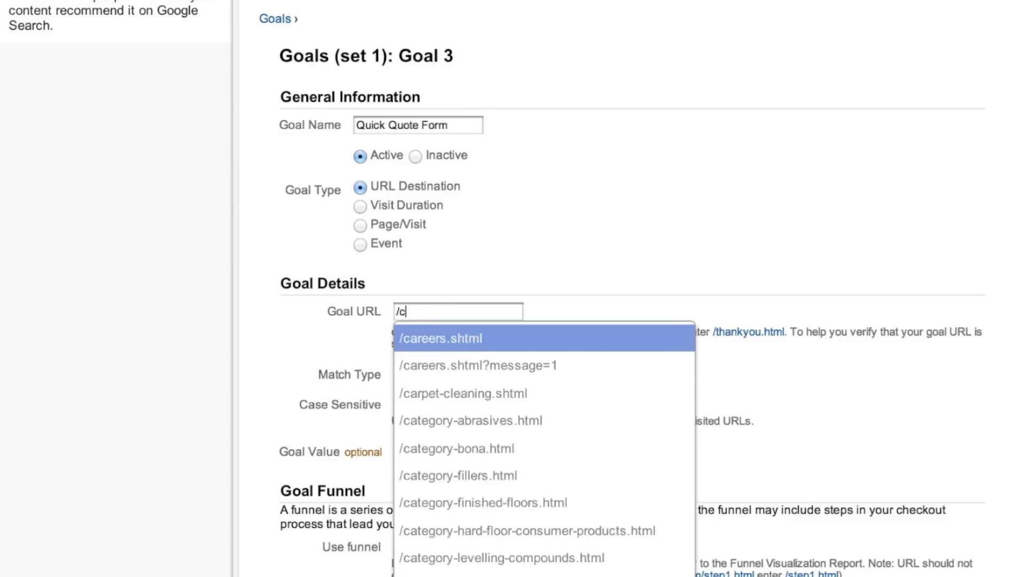
text(contact/)
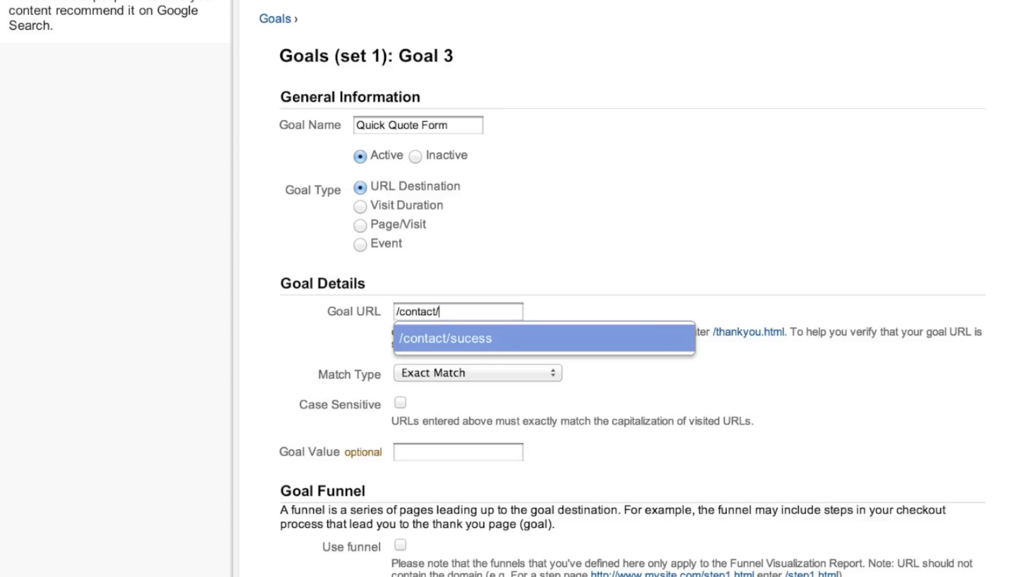
text(qu)
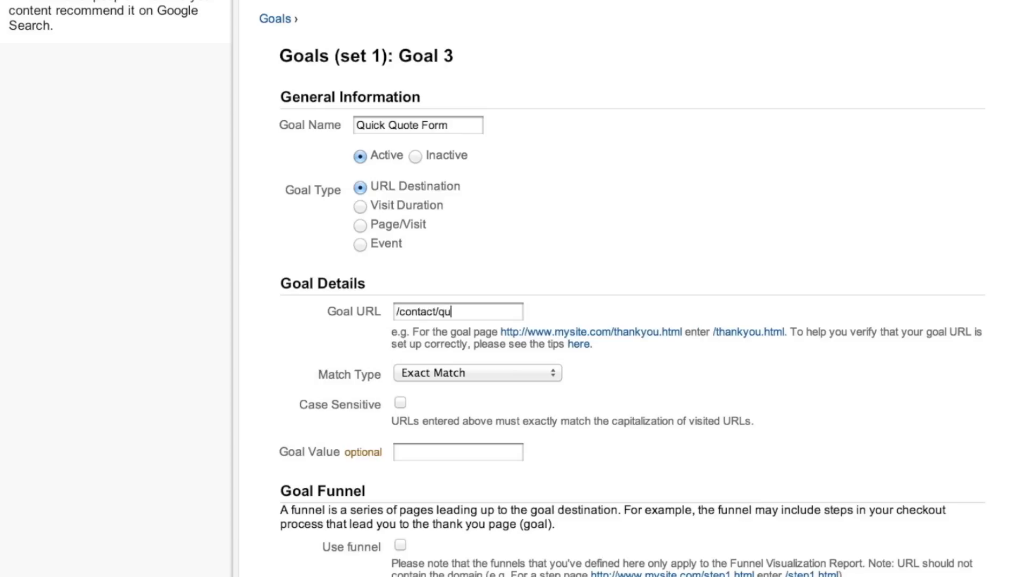
text(ick-qo)
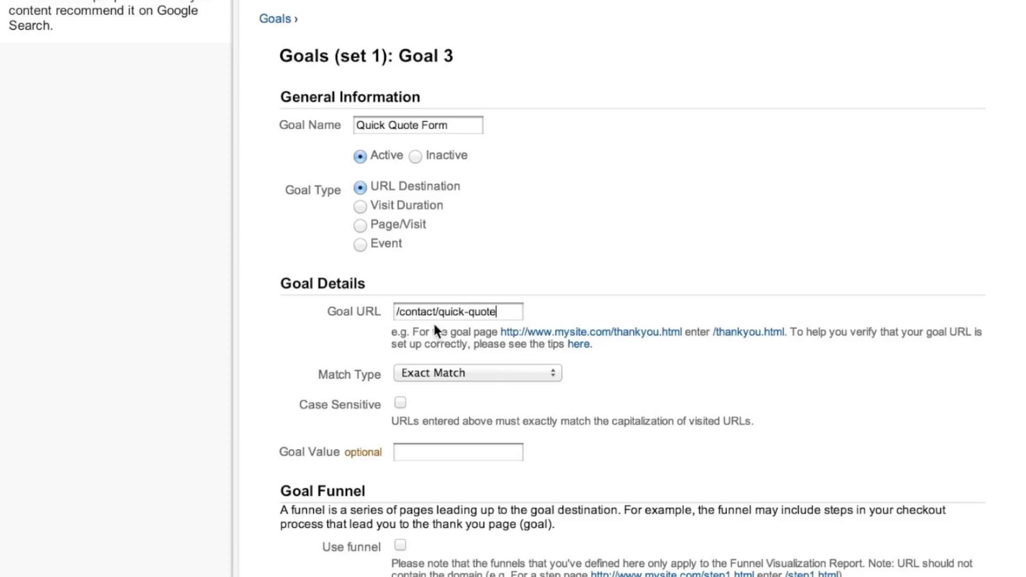
scroll(down, 3)
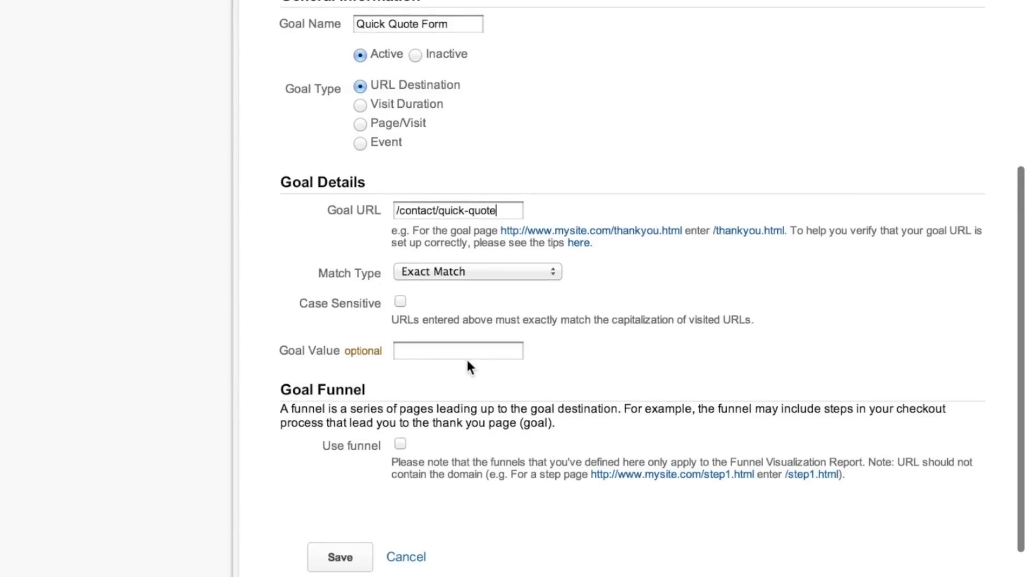
mouse_move(475, 342)
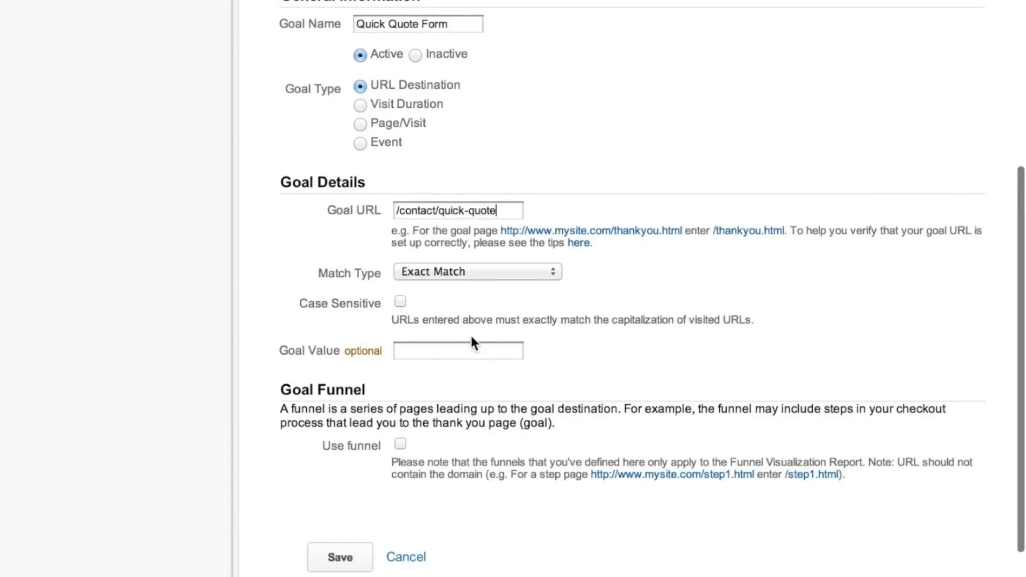
mouse_move(476, 274)
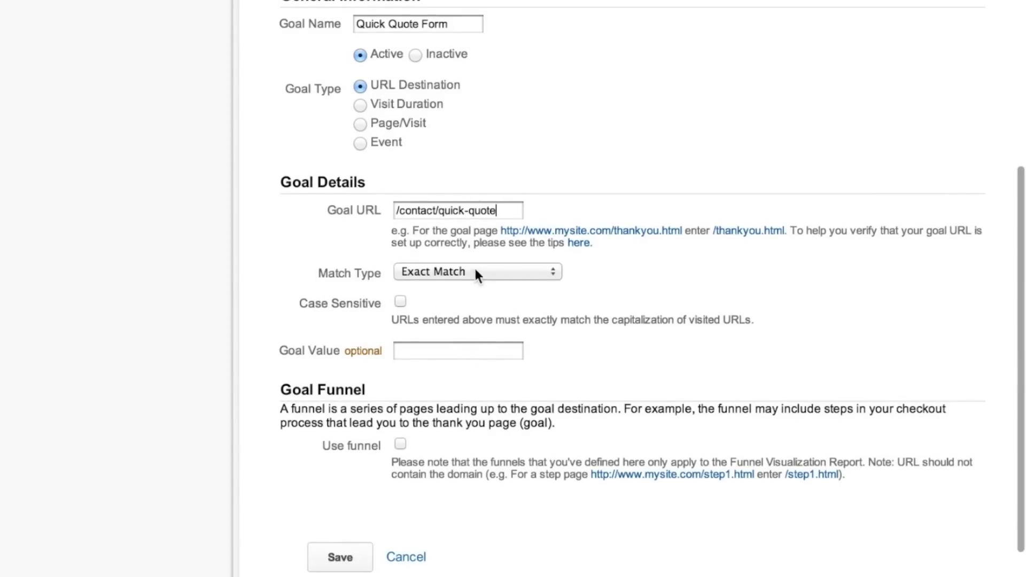
mouse_move(340, 557)
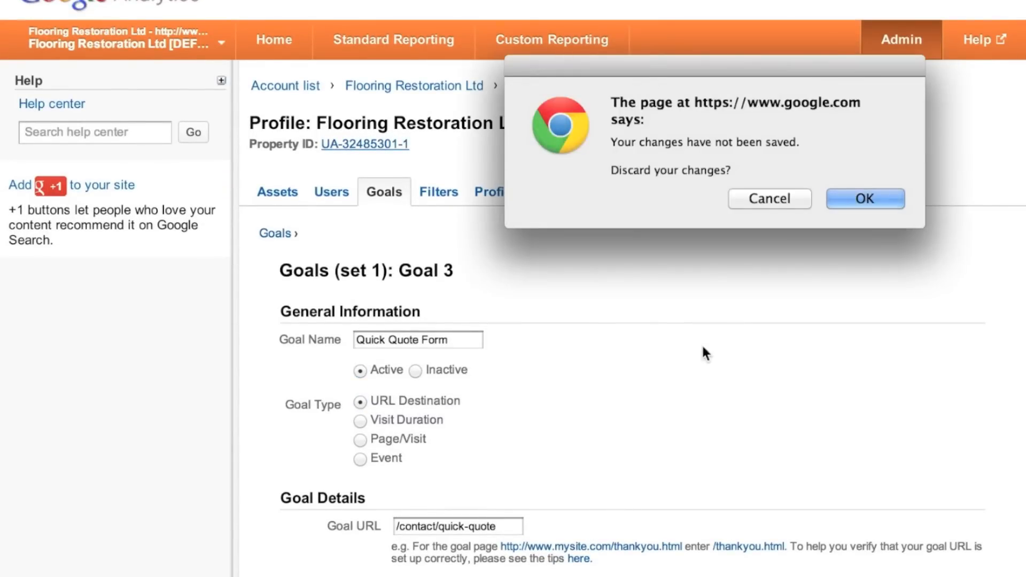
Confirm discarding Goal 3 and view Goal 2 Quick Quote with destination /quickquote/sucess.
click(864, 199)
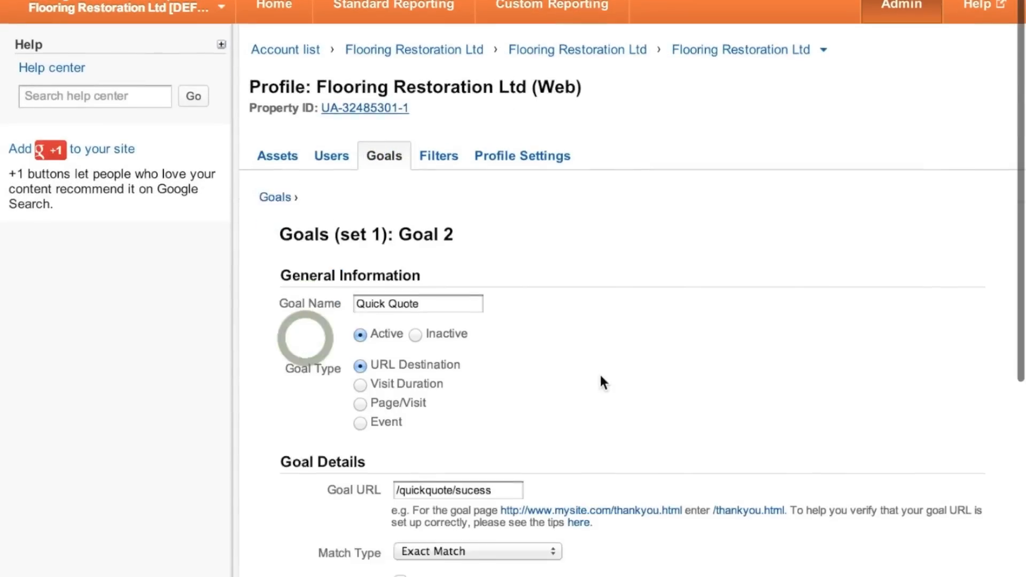
scroll(down, 3)
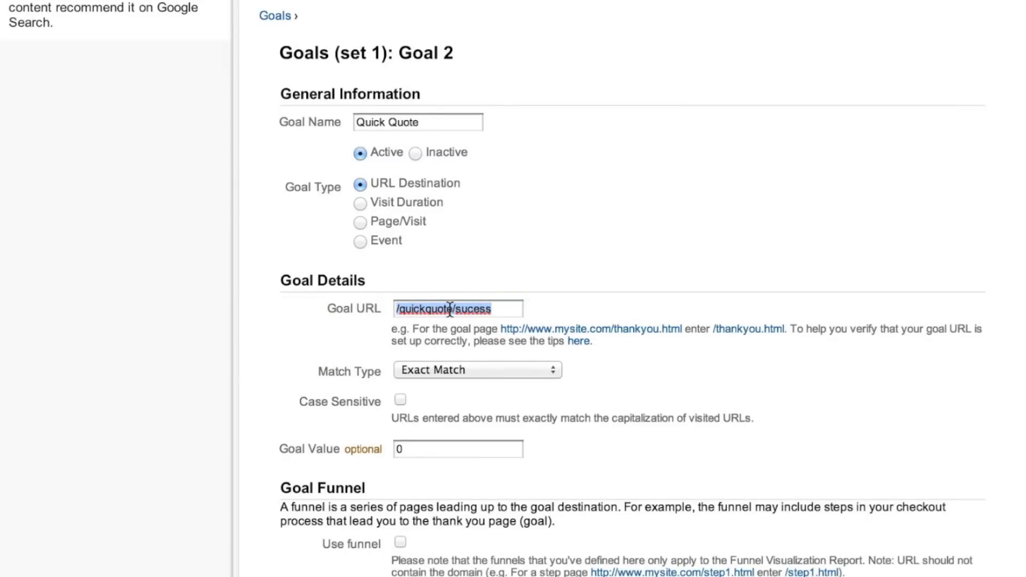
mouse_move(599, 289)
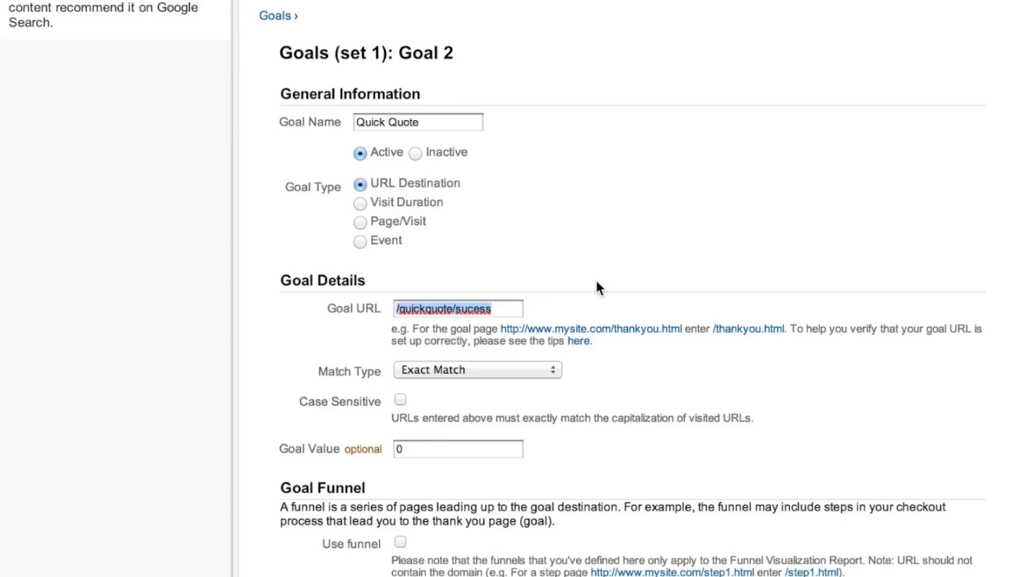
mouse_move(528, 144)
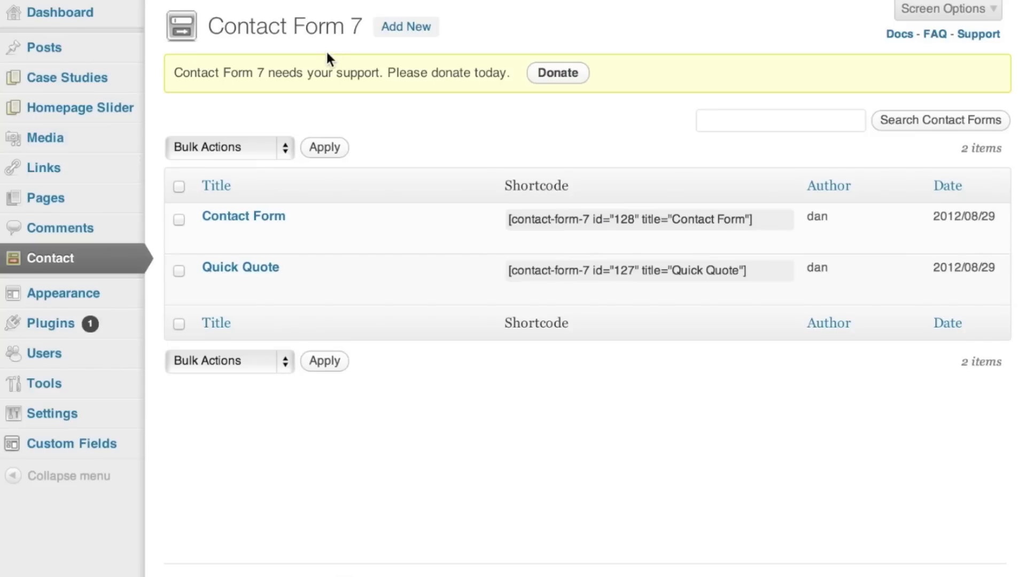
mouse_move(256, 14)
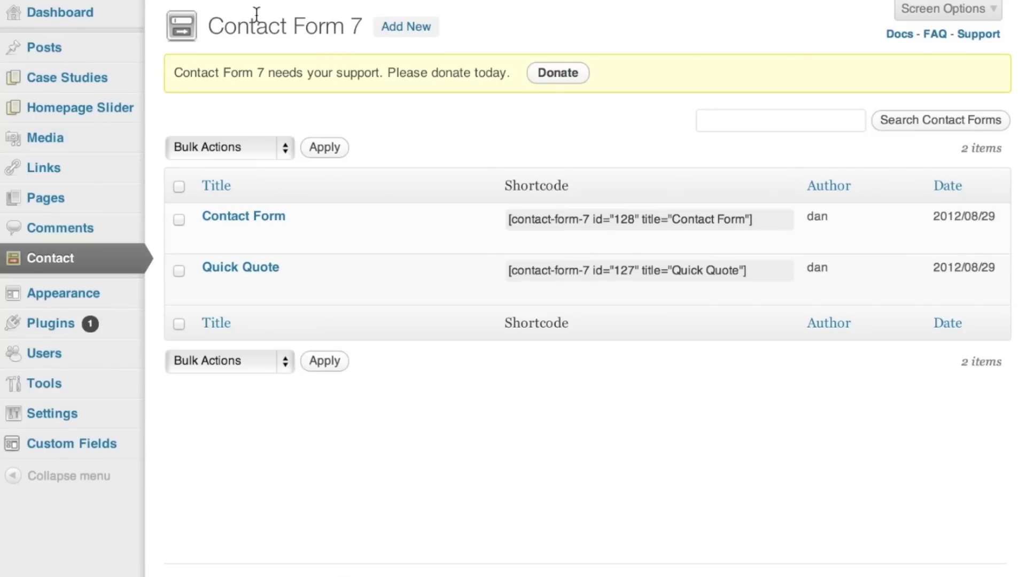
mouse_move(152, 235)
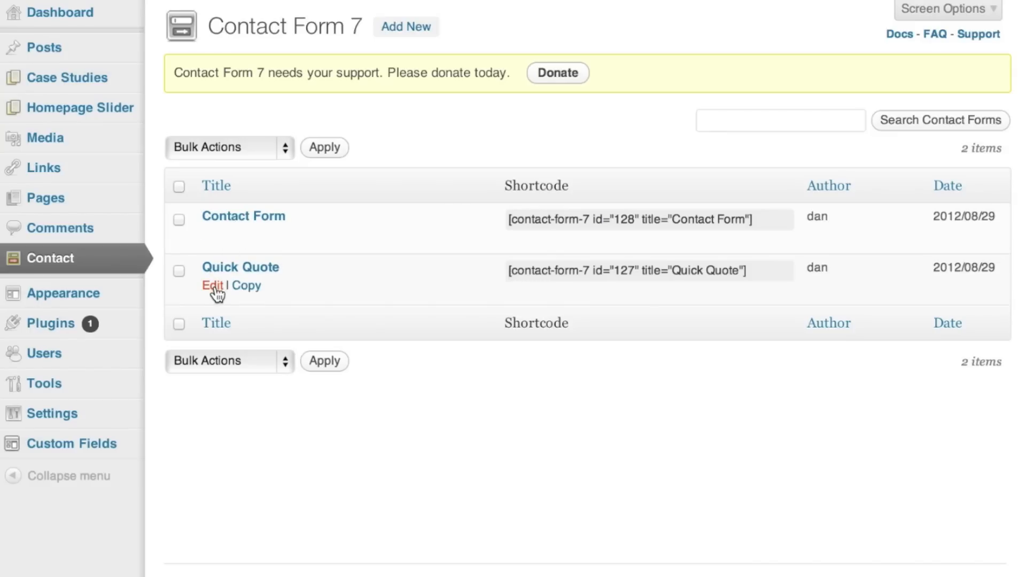
Edit the Quick Quote form from the Contact Form 7 list.
click(210, 285)
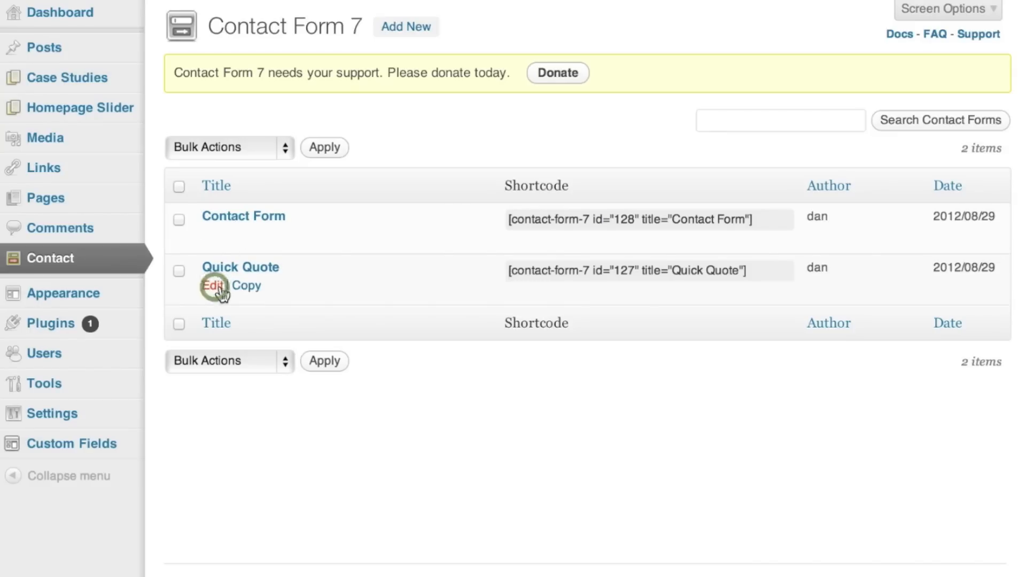
click(211, 286)
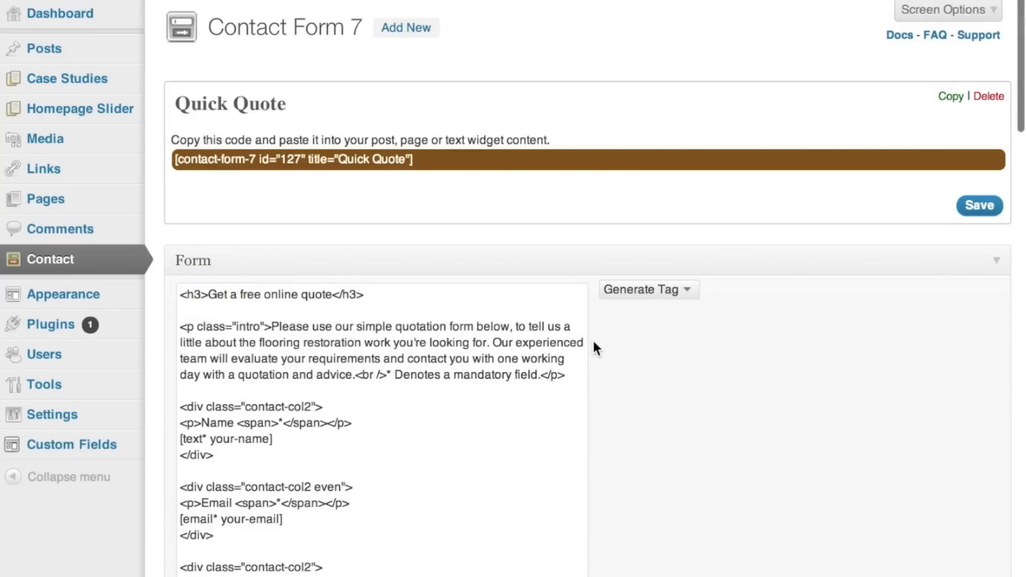
Add the on_sent_ok _gaq.push trackPageview line for /quickquote/sucess, then start a new line.
scroll(down, 3)
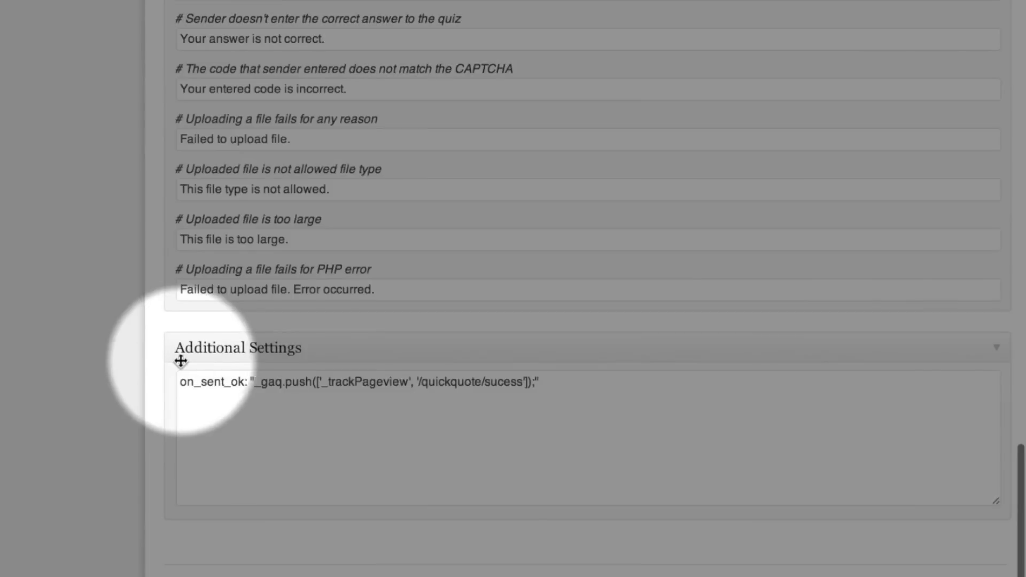
mouse_move(311, 373)
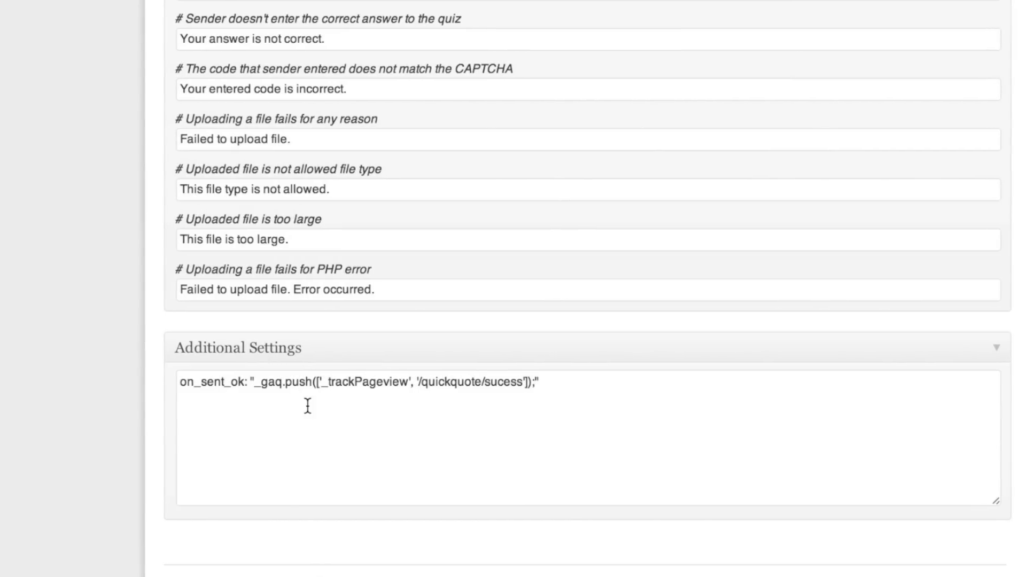
click(568, 390)
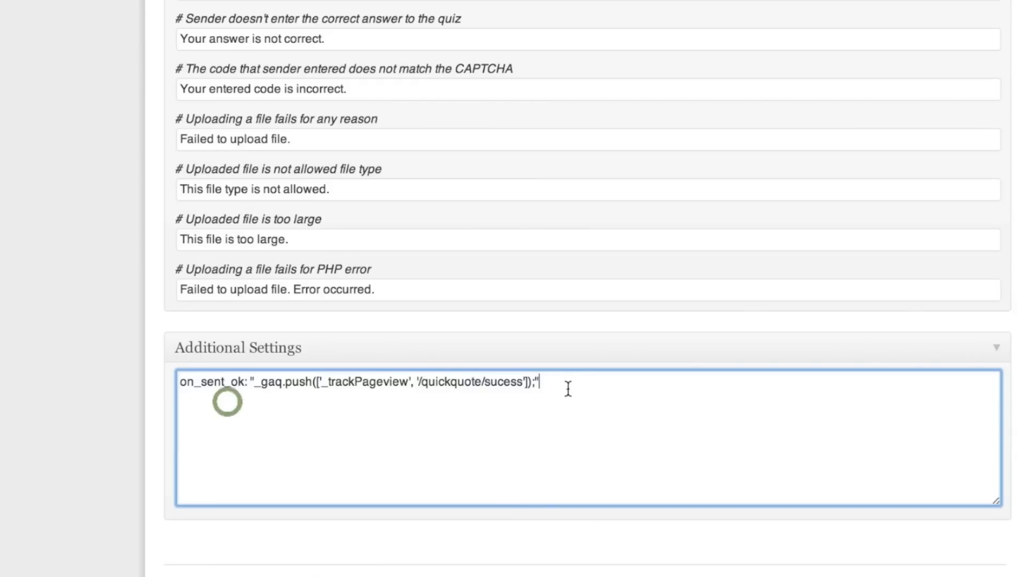
click(187, 384)
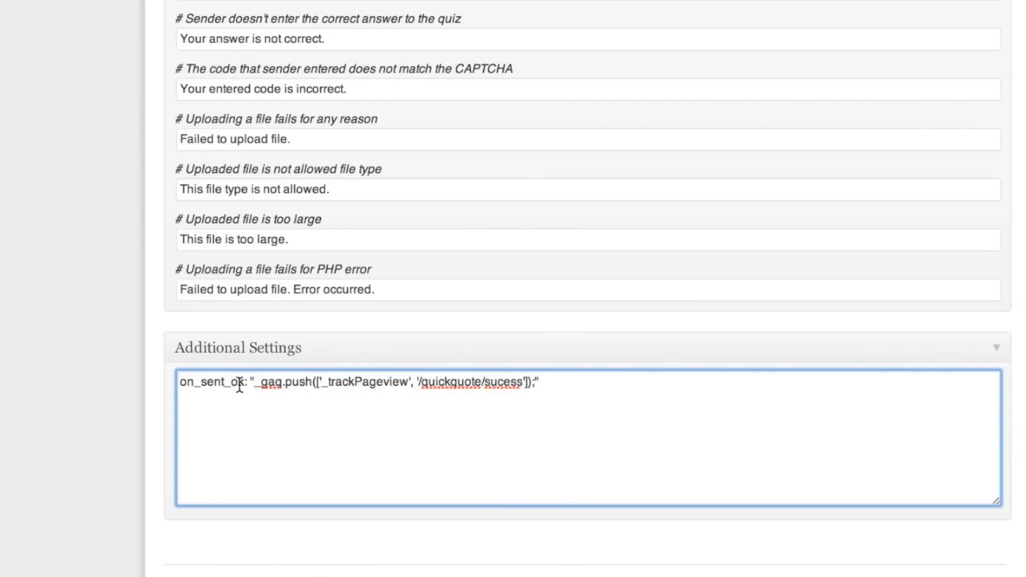
mouse_move(321, 385)
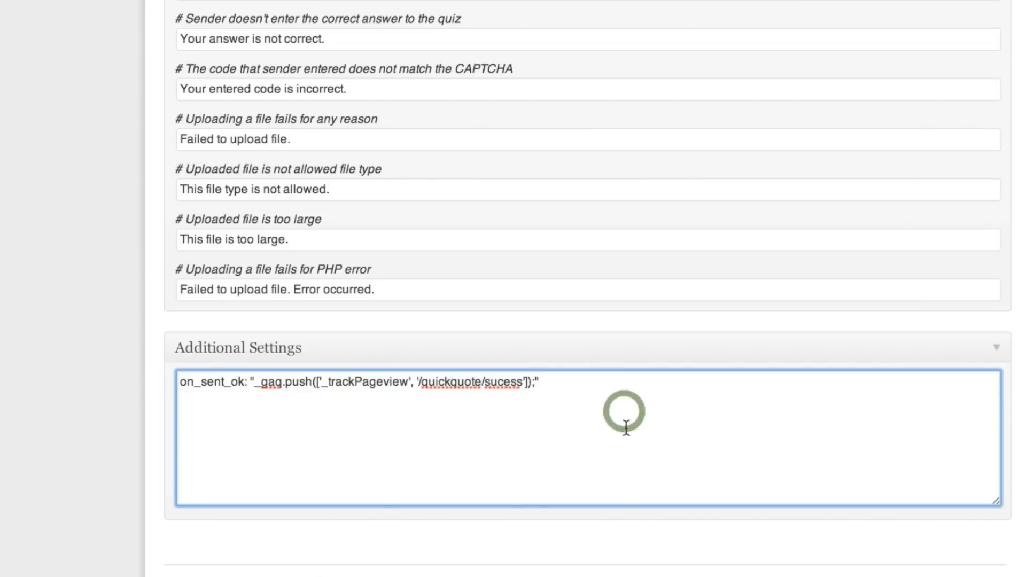
mouse_move(901, 464)
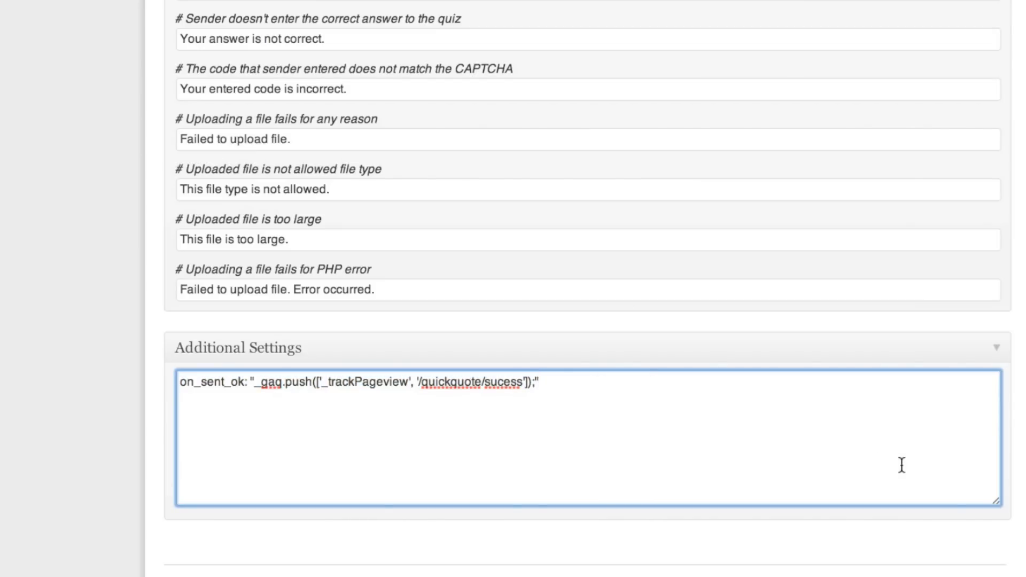
mouse_move(893, 461)
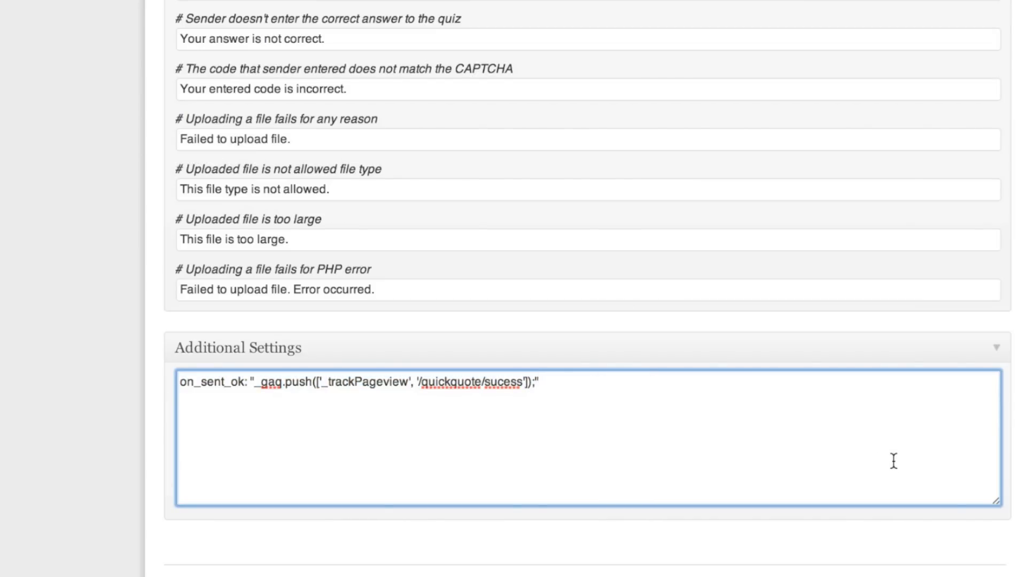
mouse_move(553, 406)
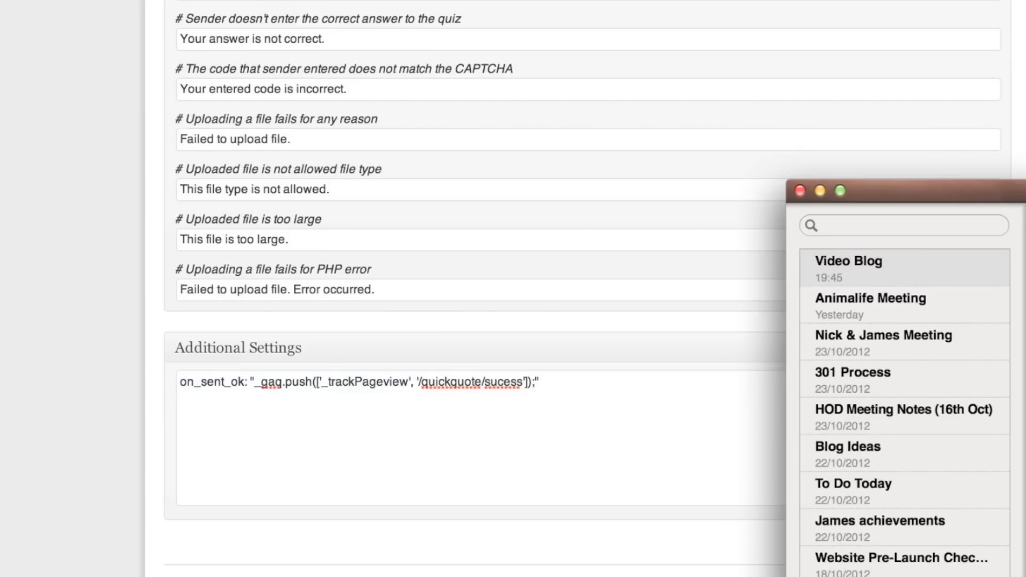
click(419, 425)
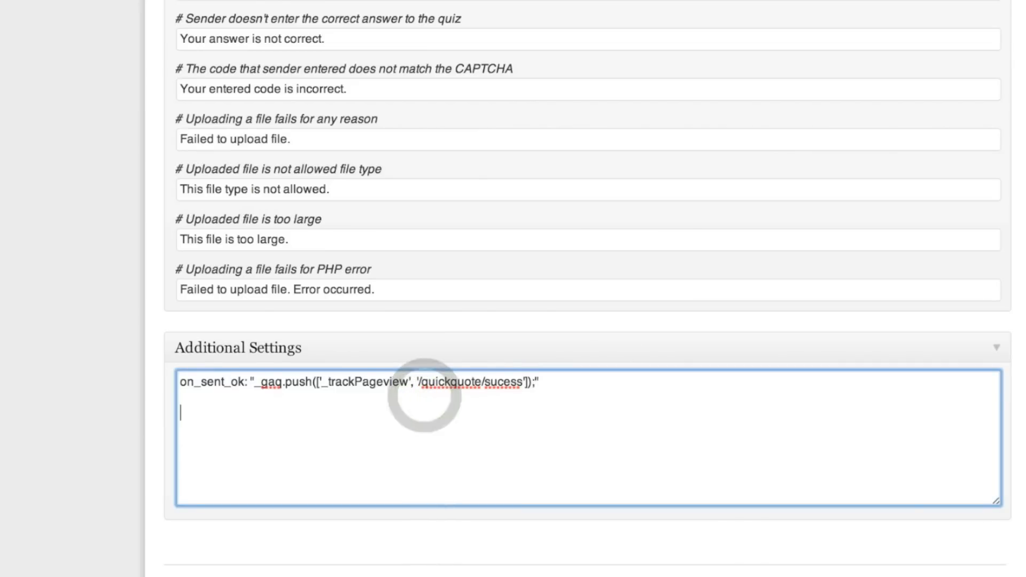
Type a pageTracker._trackPageview('/quickquote/sucess') alternative line, then select and delete it.
text(on_sent_ok: "pageTracker._trackPageview('/quickquote/sucess');")
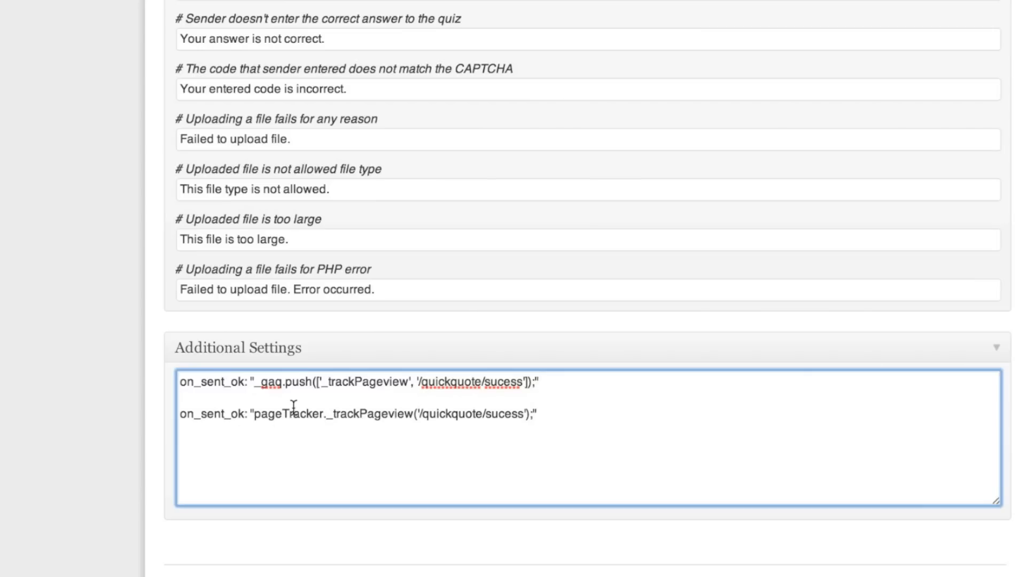
mouse_move(577, 426)
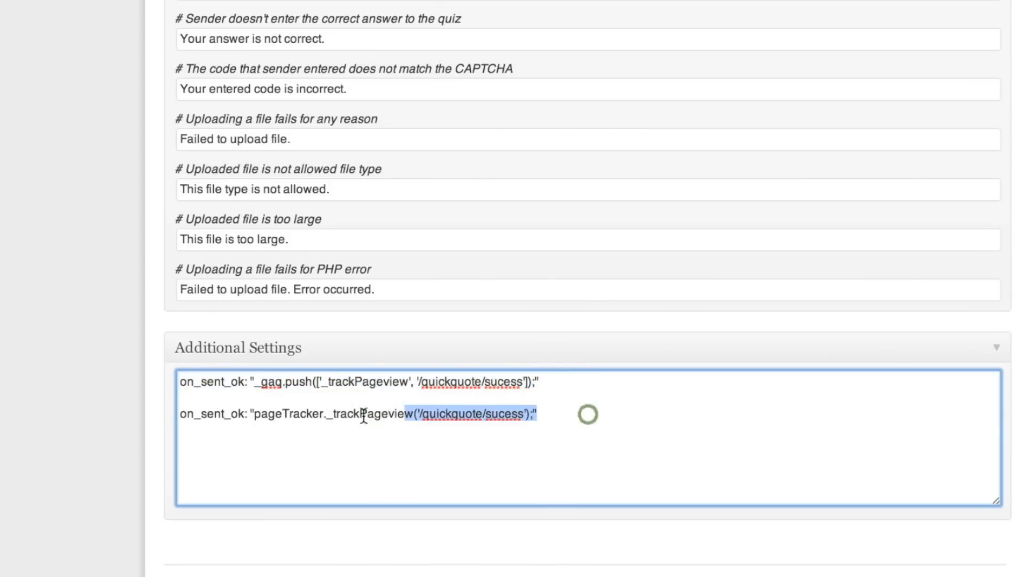
triple_click(357, 414)
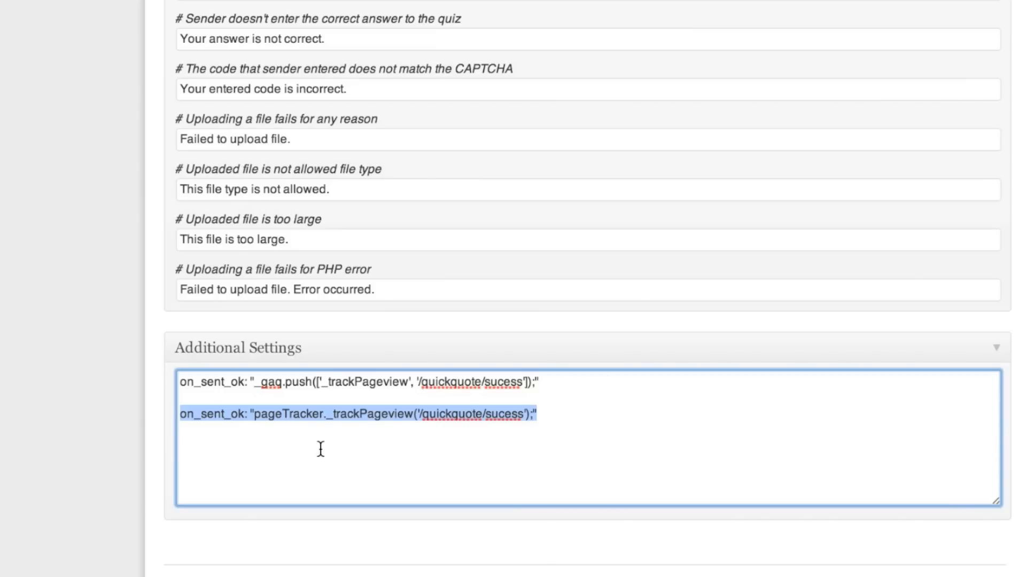
mouse_move(435, 438)
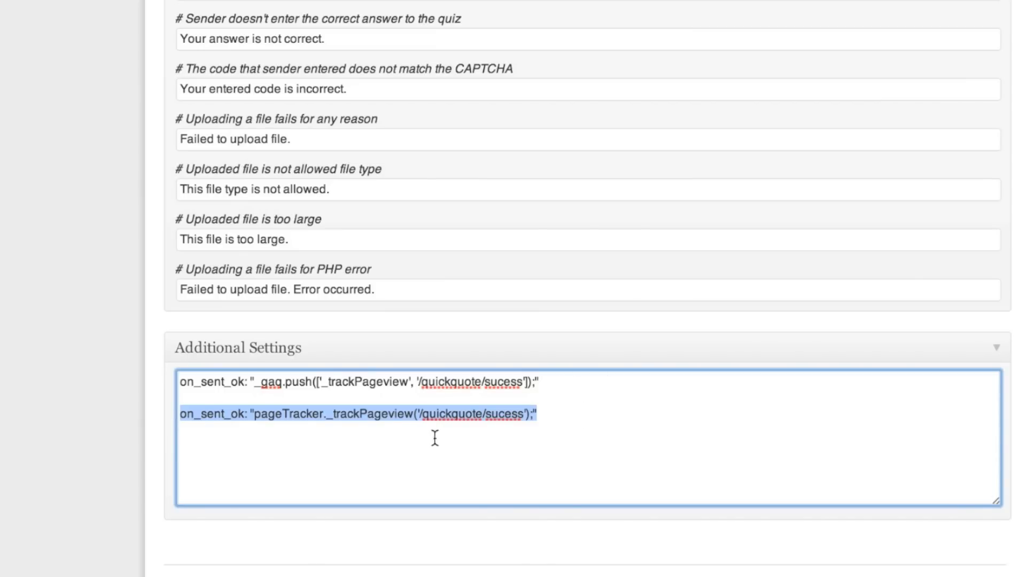
key(Backspace)
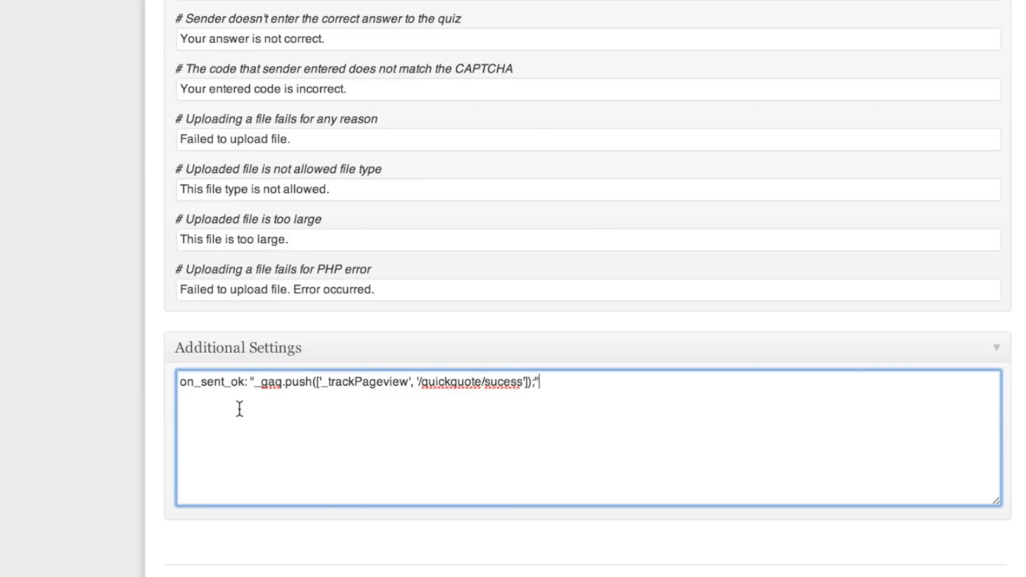
mouse_move(251, 382)
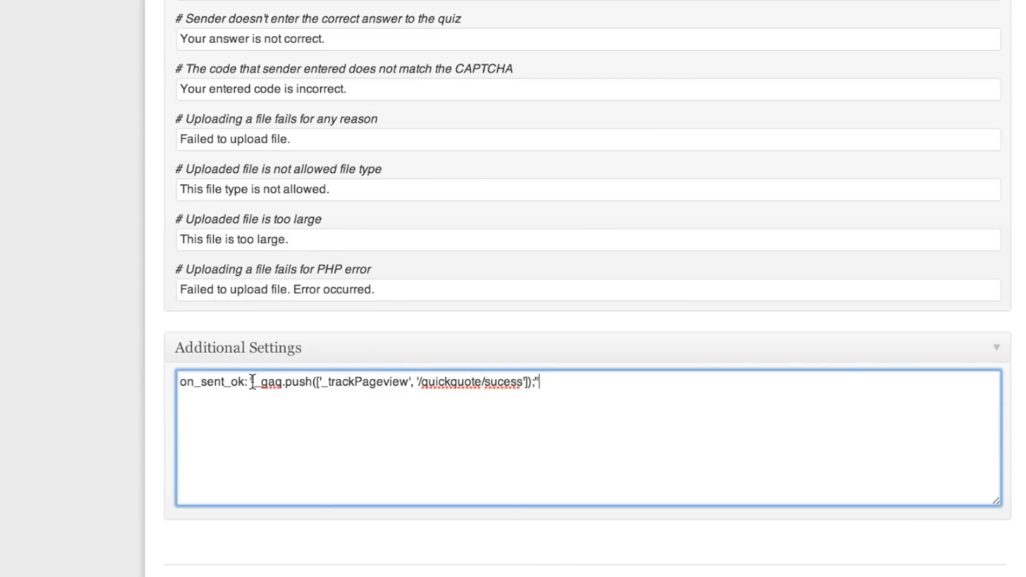
Scroll back up and switch to the Google Analytics Audience Overview tab.
scroll(up, 3)
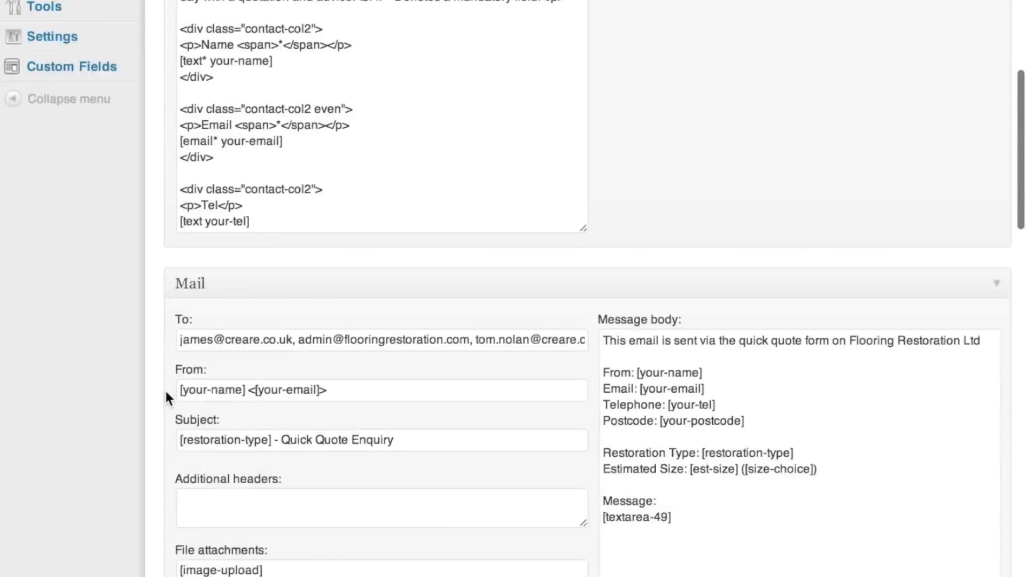
scroll(up, 3)
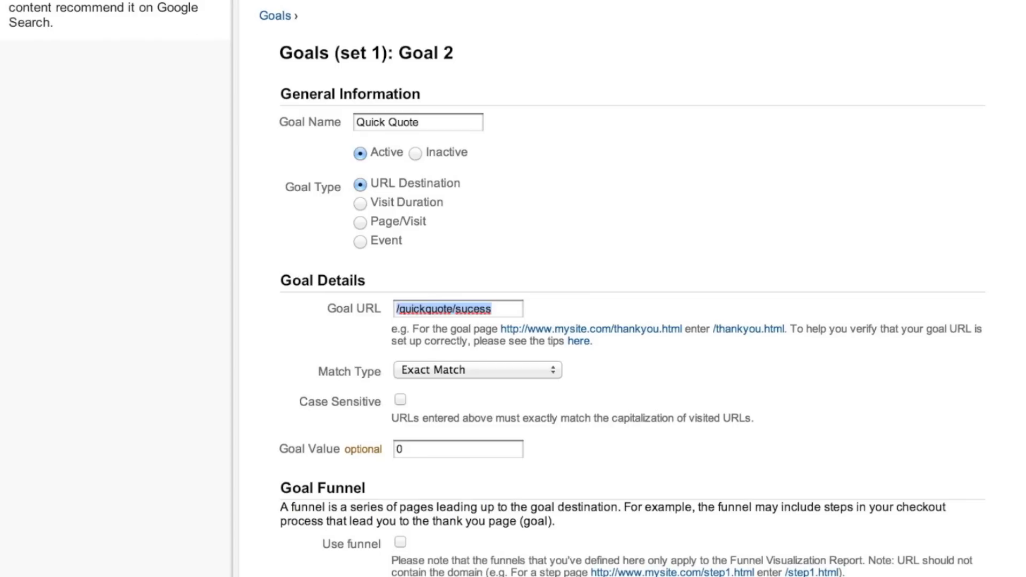
click(274, 40)
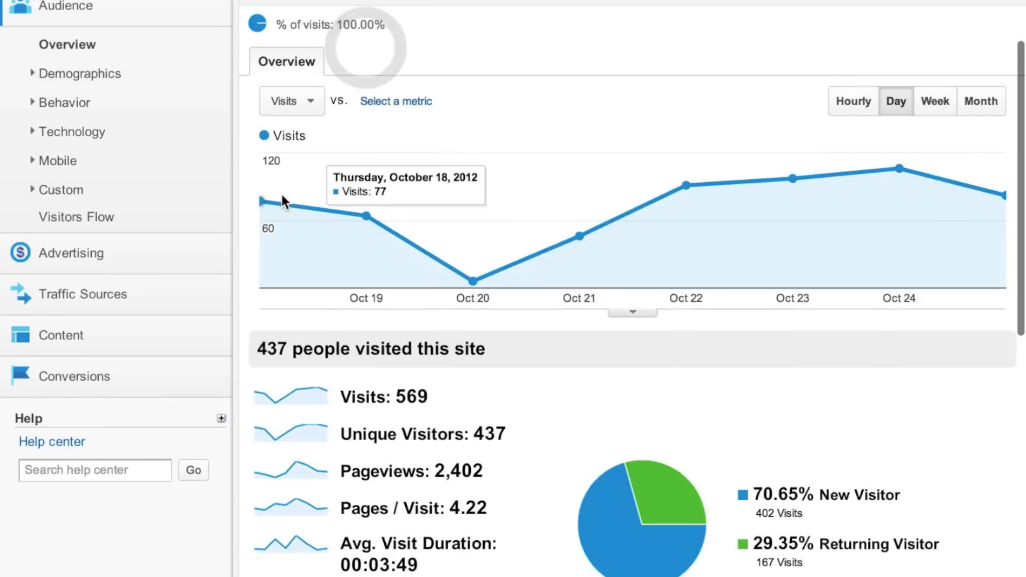
mouse_move(121, 383)
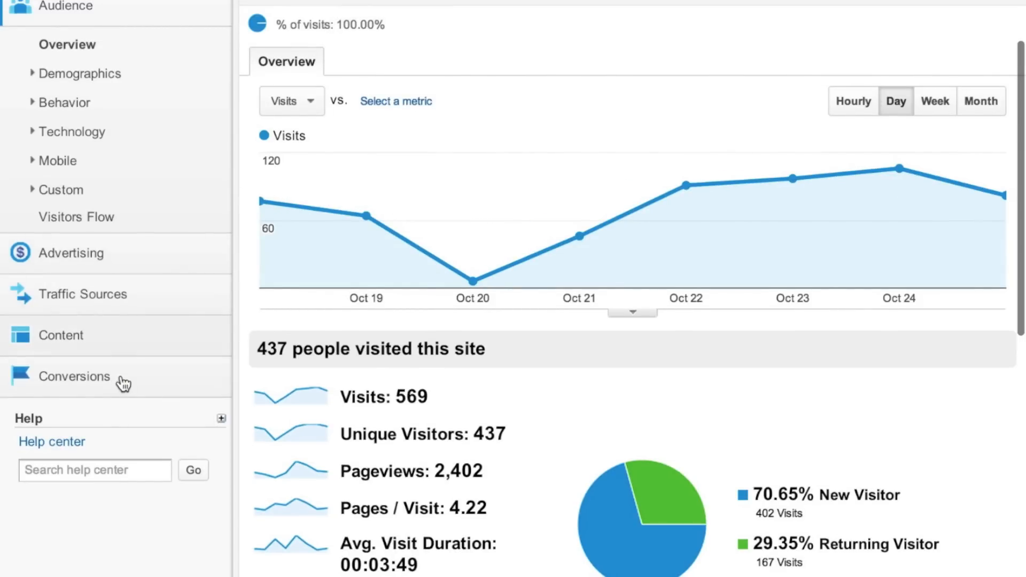
Open Conversions > Goals > Overview and scroll to the Goal Completion Location table.
click(73, 376)
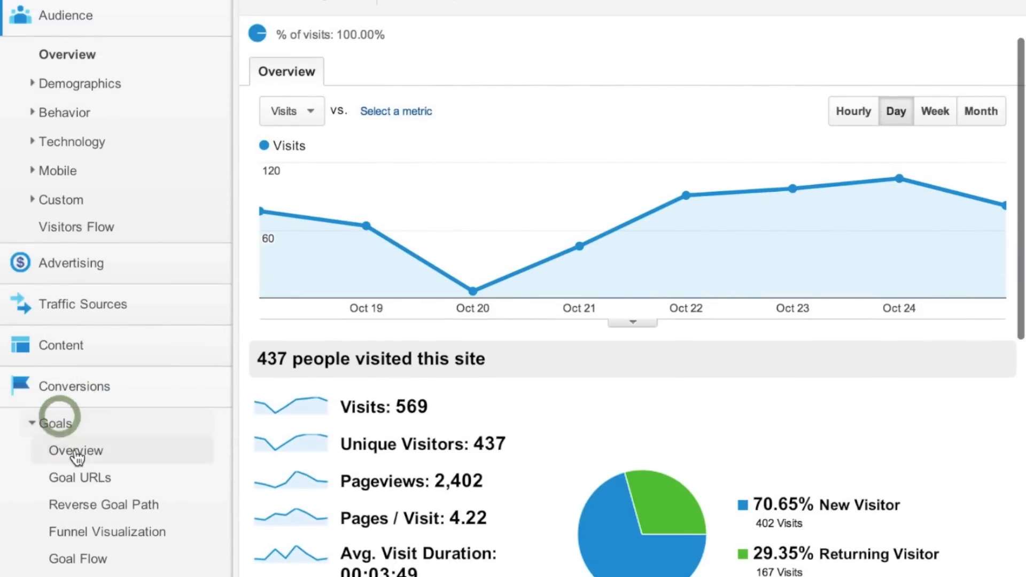
click(76, 450)
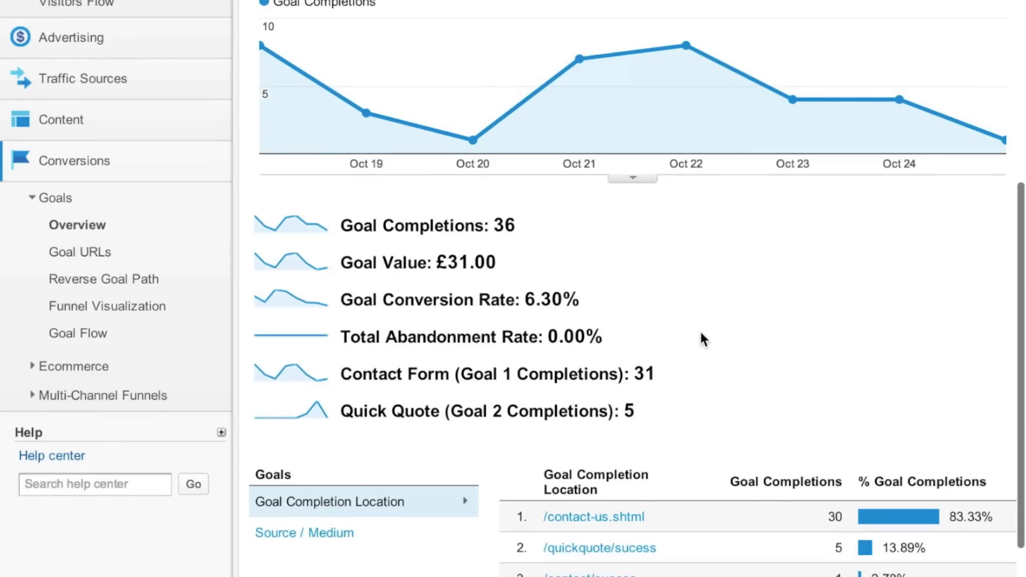
scroll(down, 3)
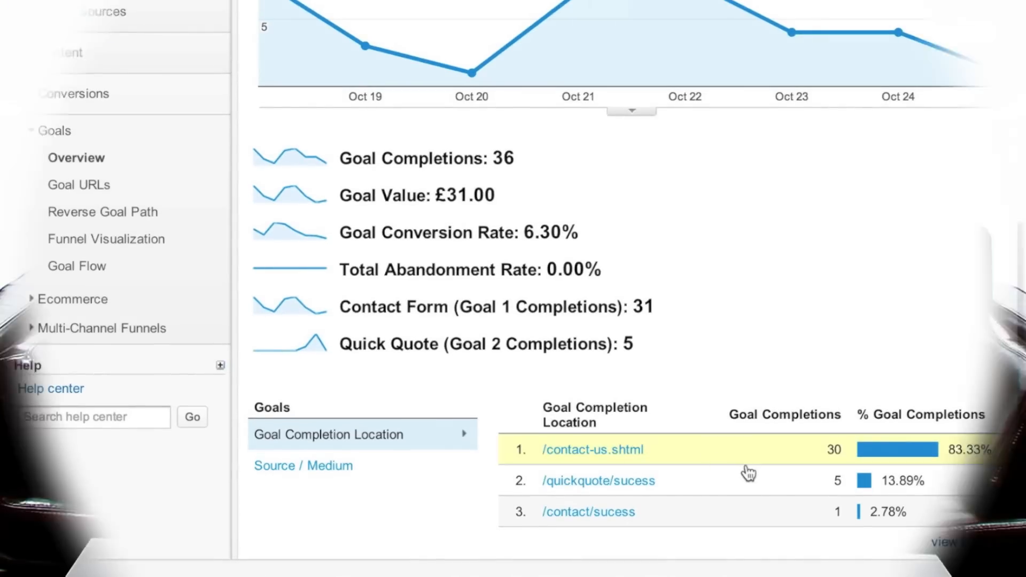